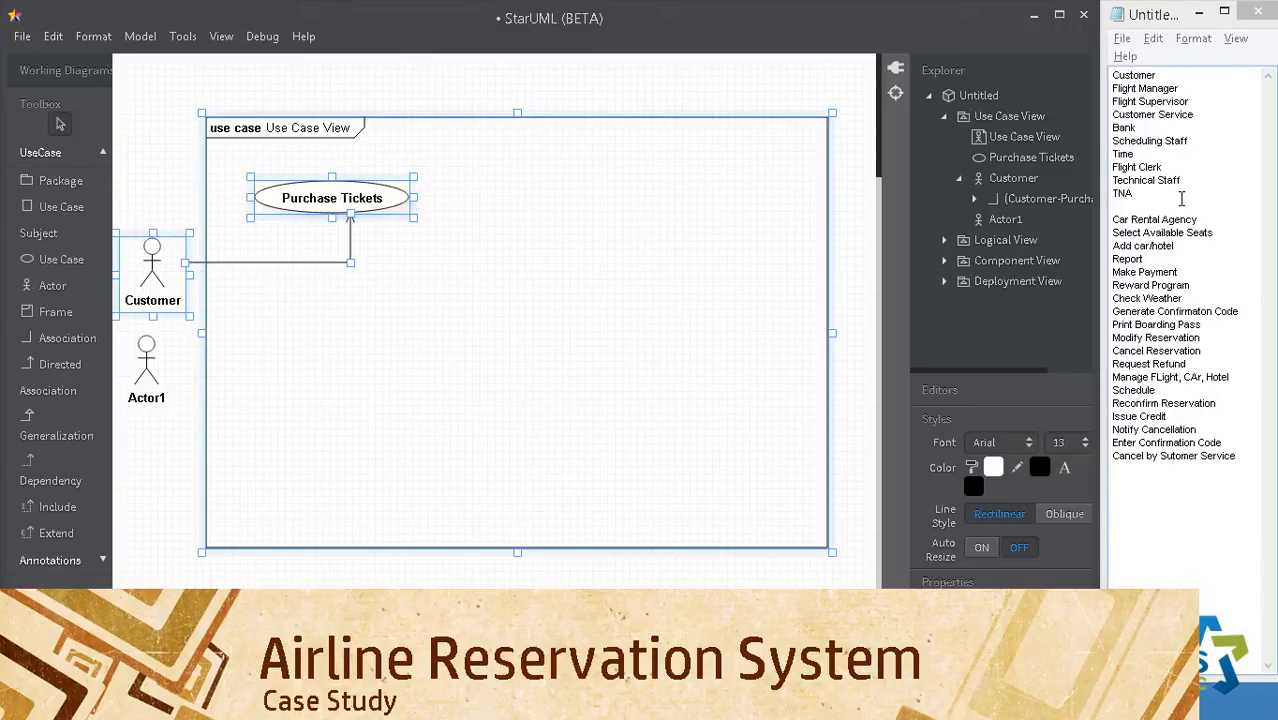
mouse_move(1165, 215)
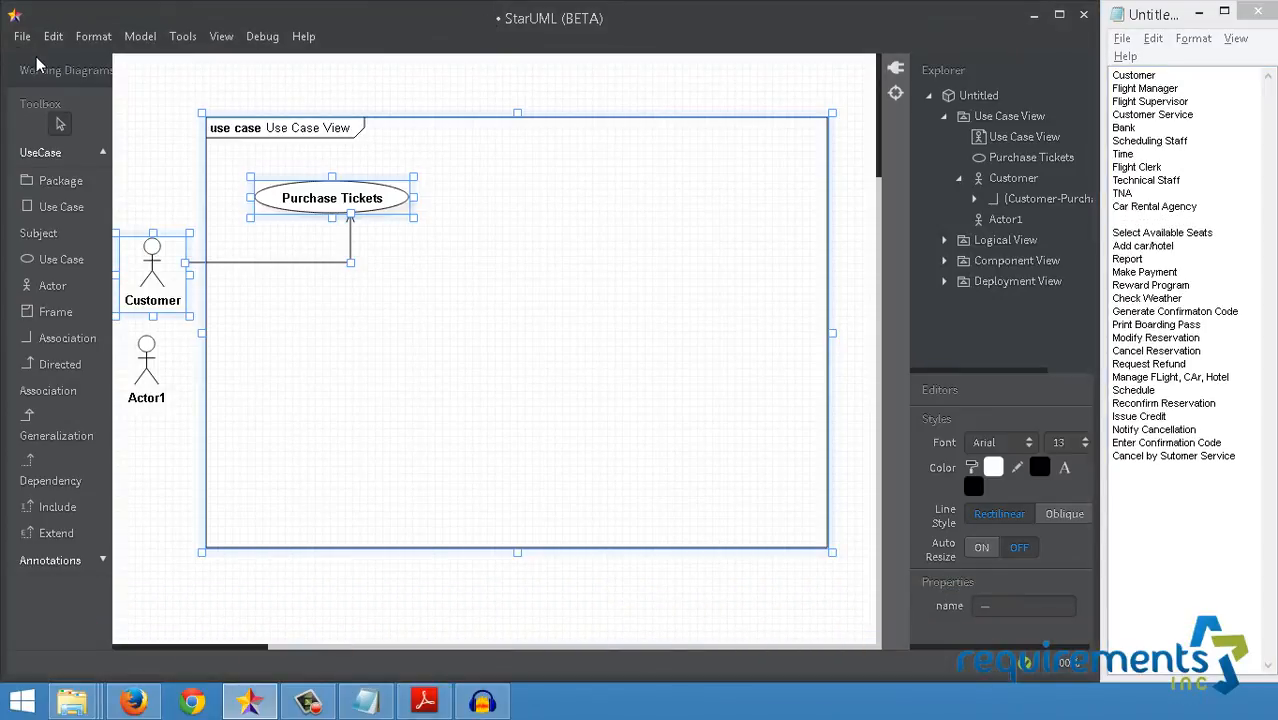
Discard the old Purchase Tickets diagram without saving and create a new empty project.
click(18, 36)
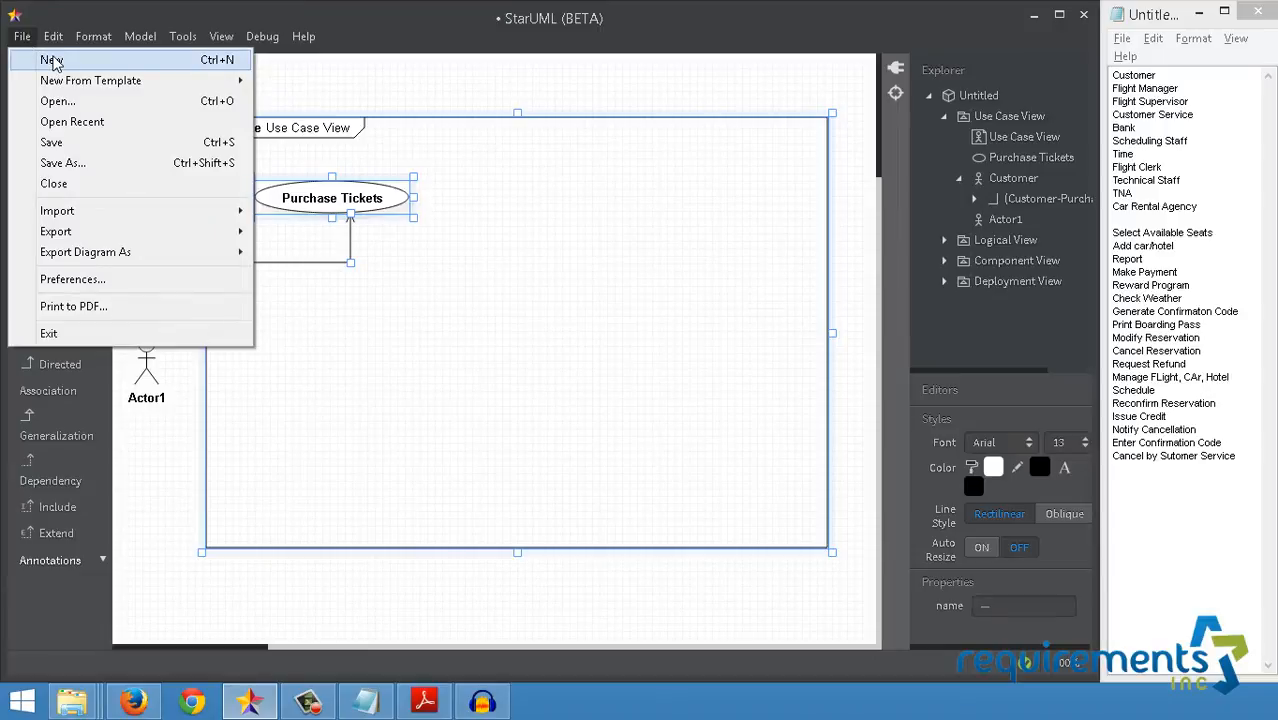
click(47, 60)
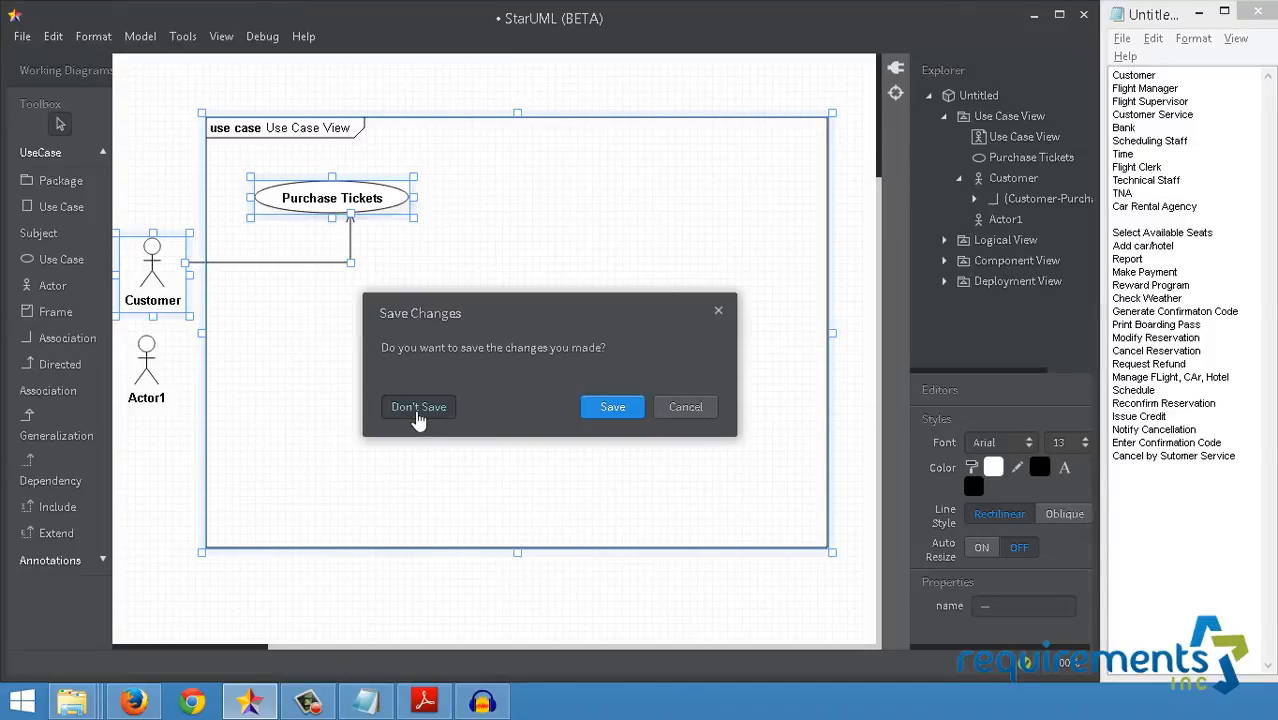
click(418, 407)
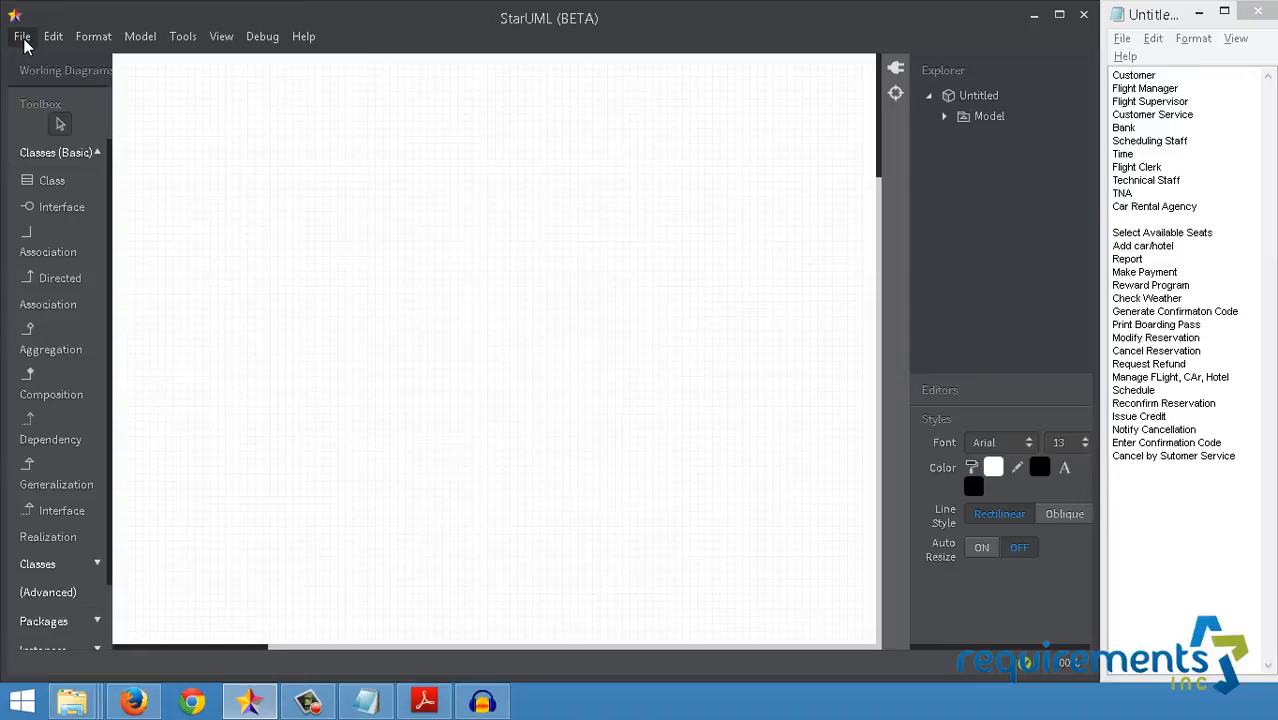
Create a new project from the File menu's Rational template.
click(20, 36)
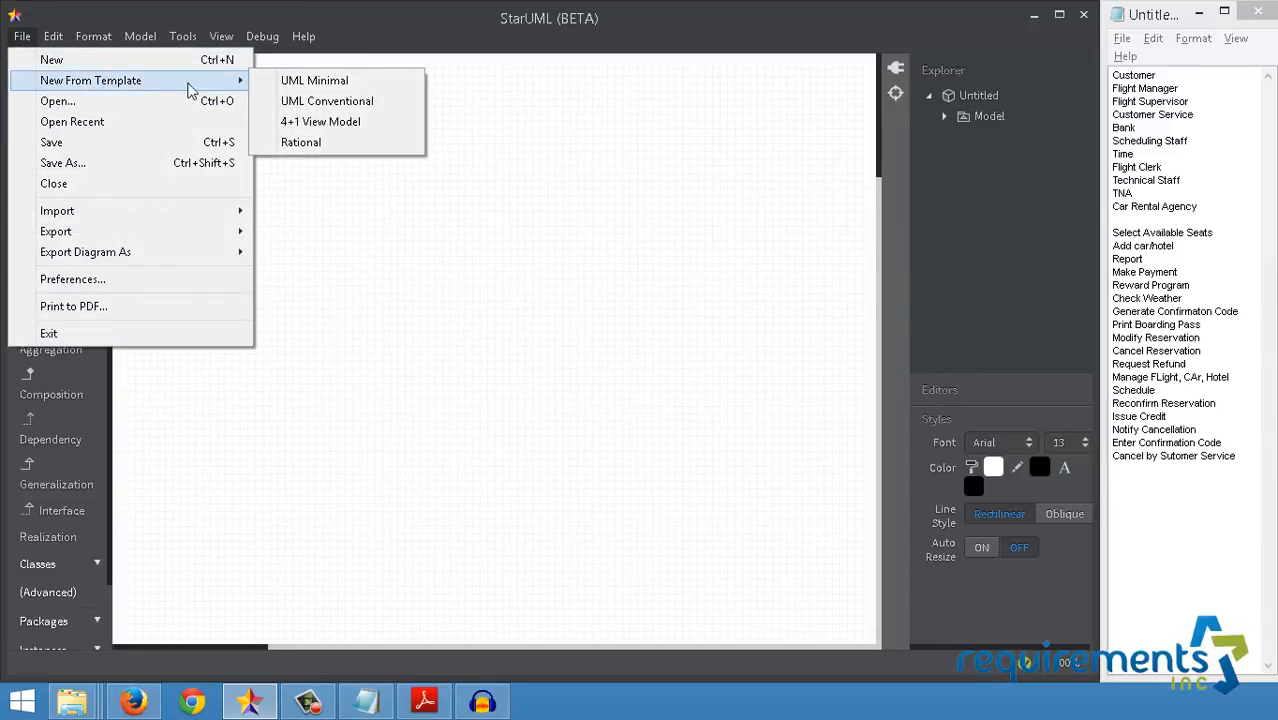
mouse_move(333, 146)
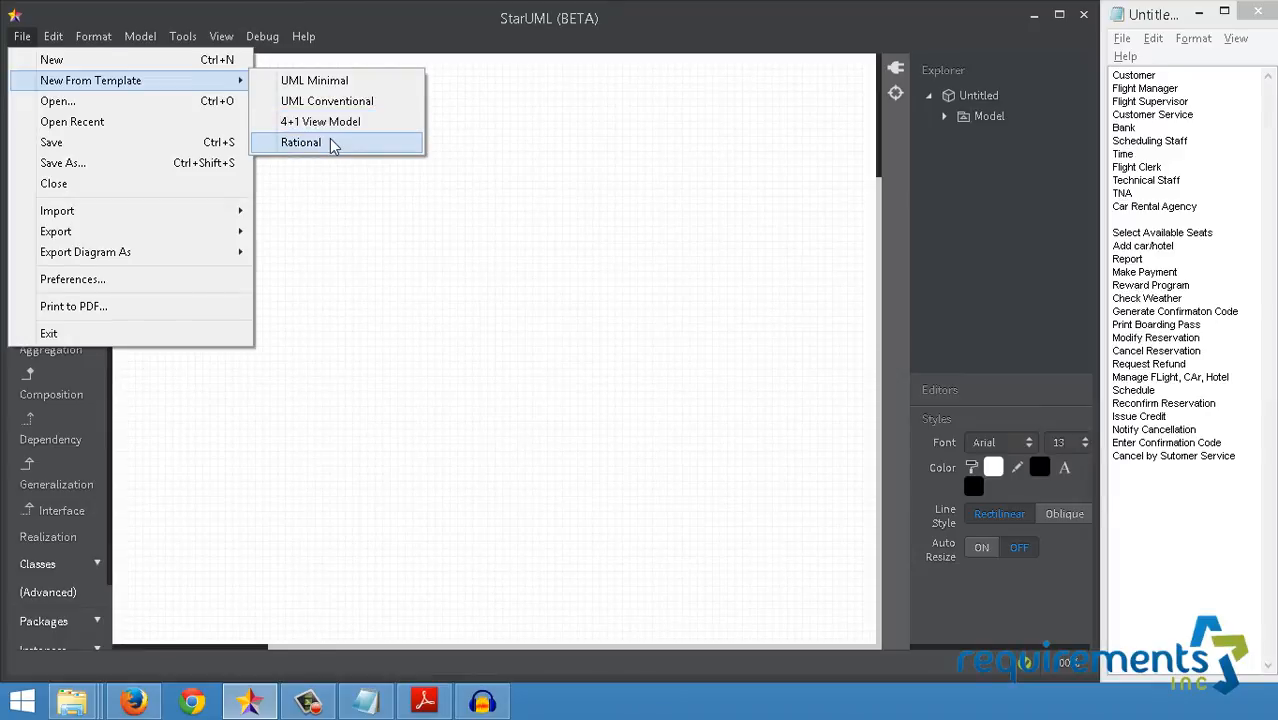
click(300, 142)
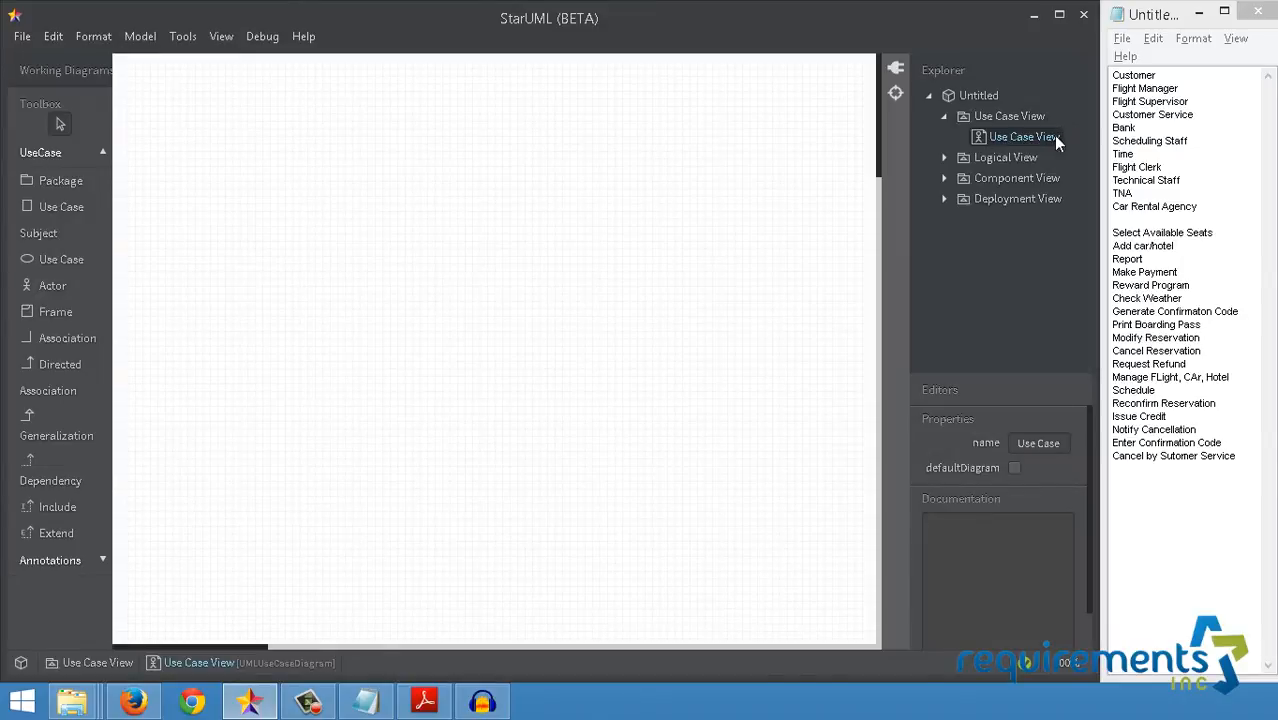
mouse_move(1000, 142)
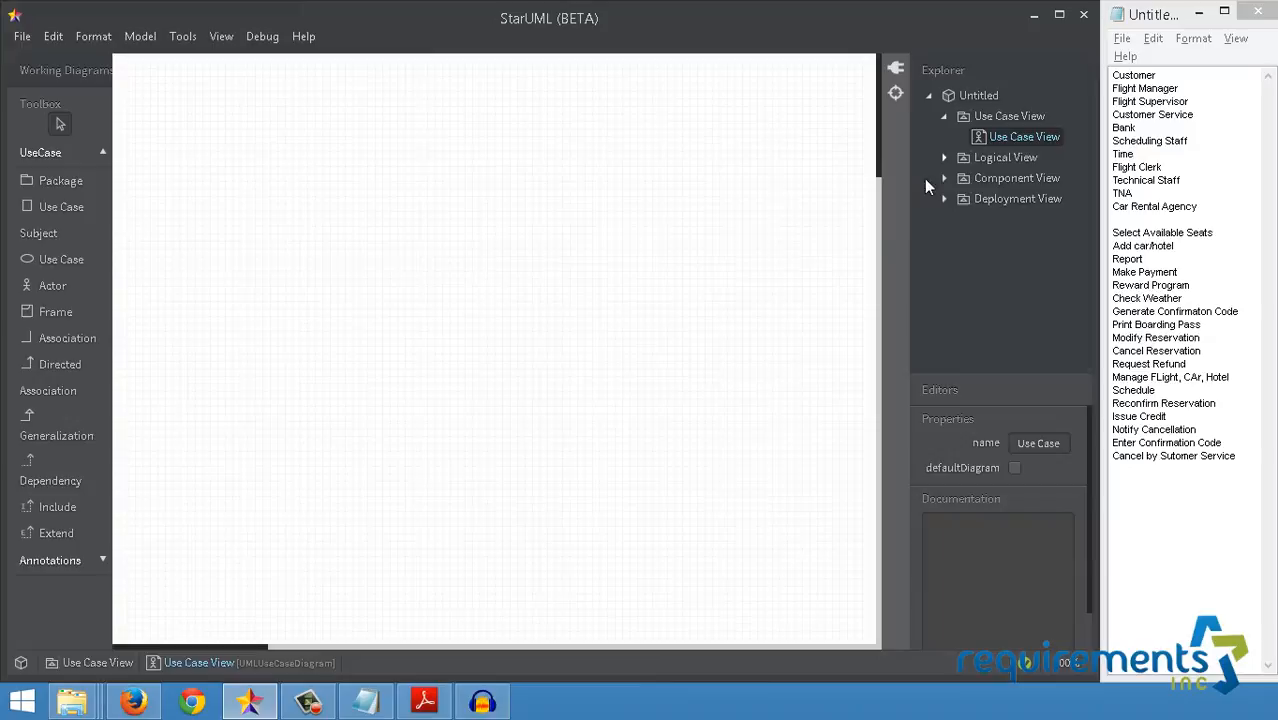
mouse_move(877, 260)
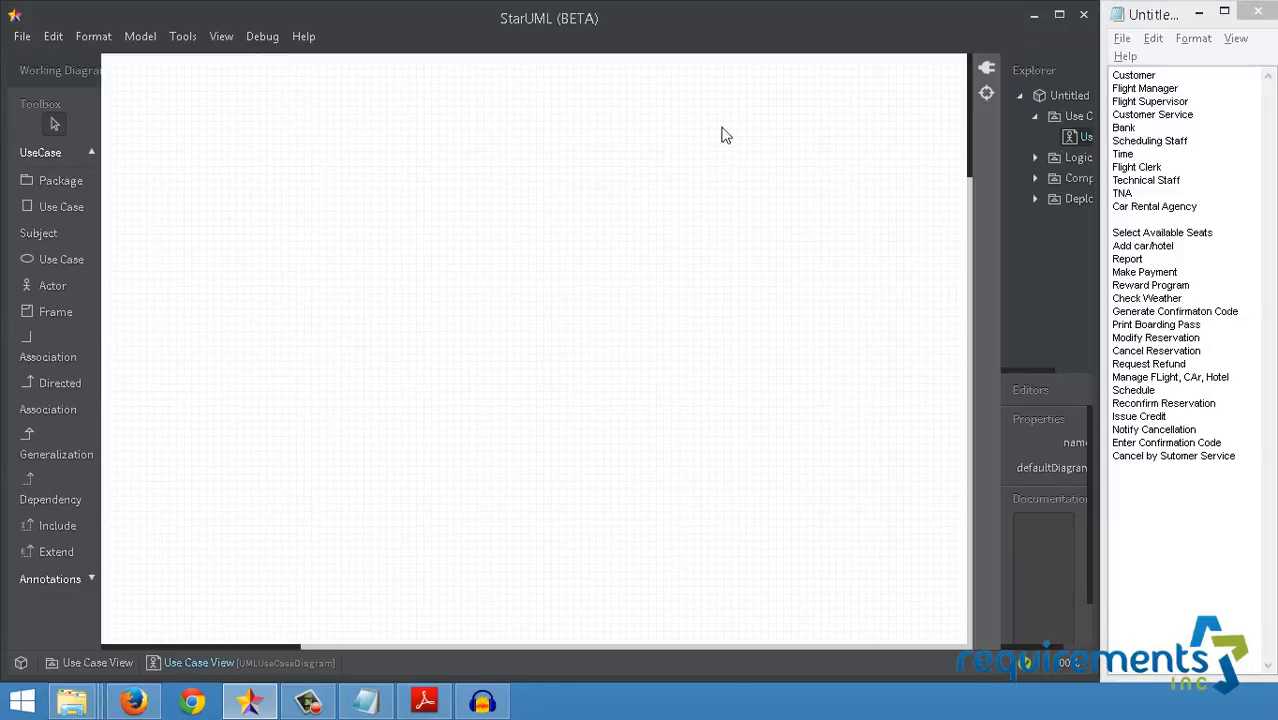
mouse_move(78, 318)
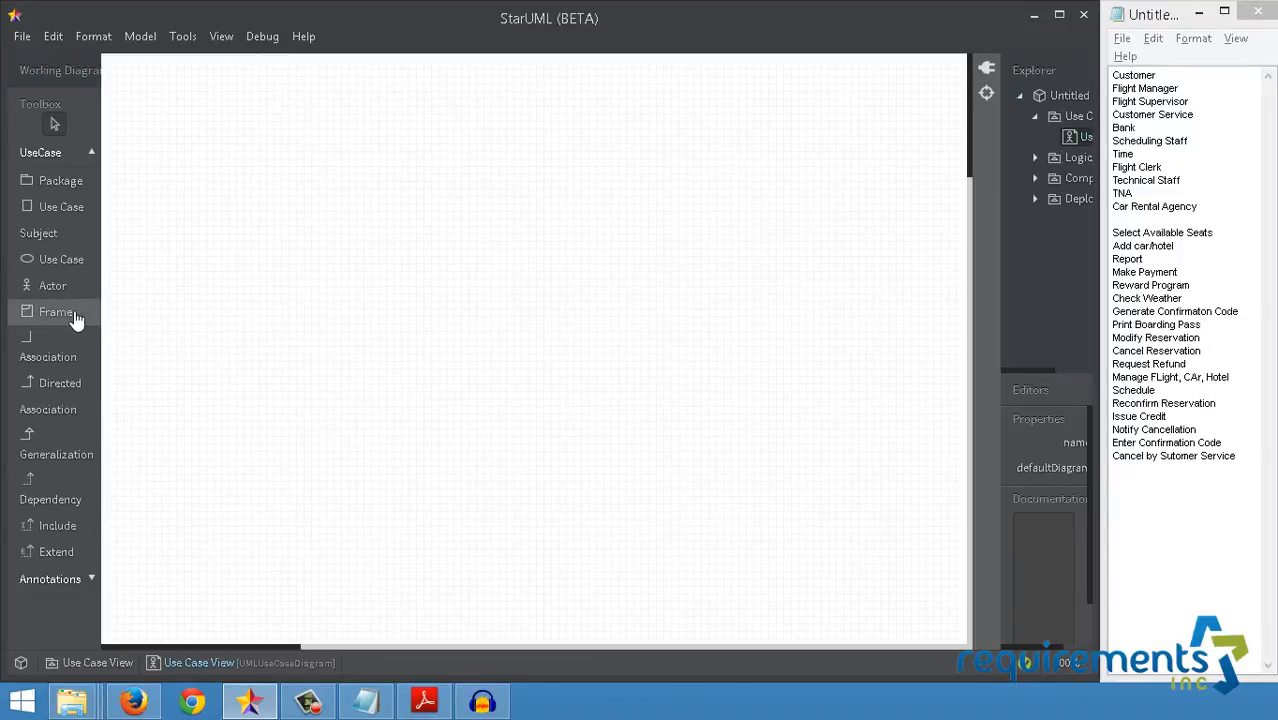
Draw a large frame across the canvas and bind it to the Use Case View diagram.
click(55, 311)
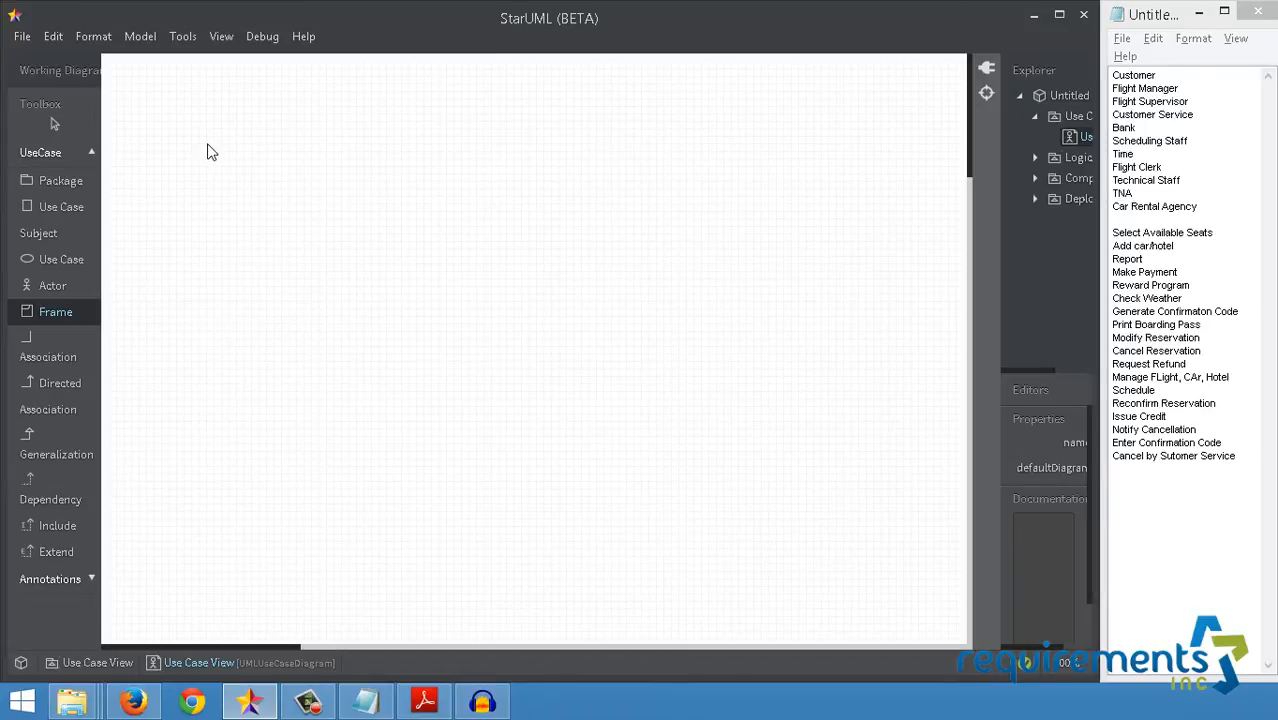
drag(200, 140, 845, 558)
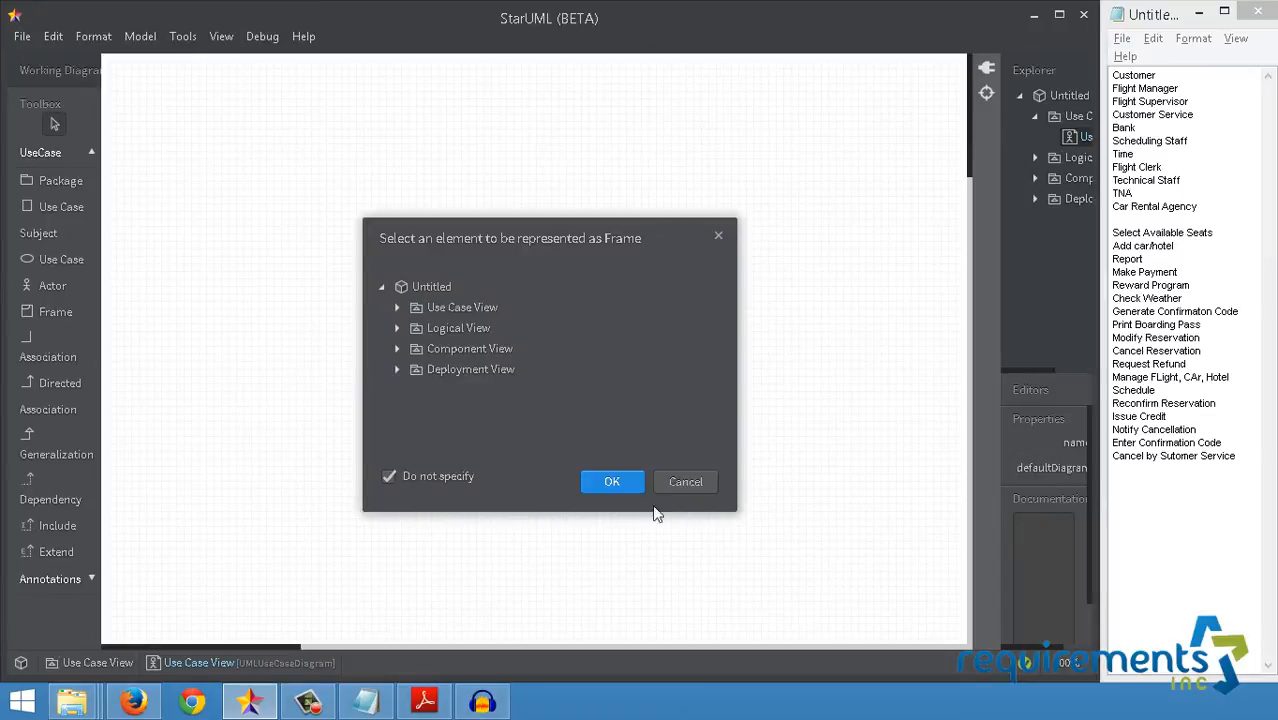
click(398, 307)
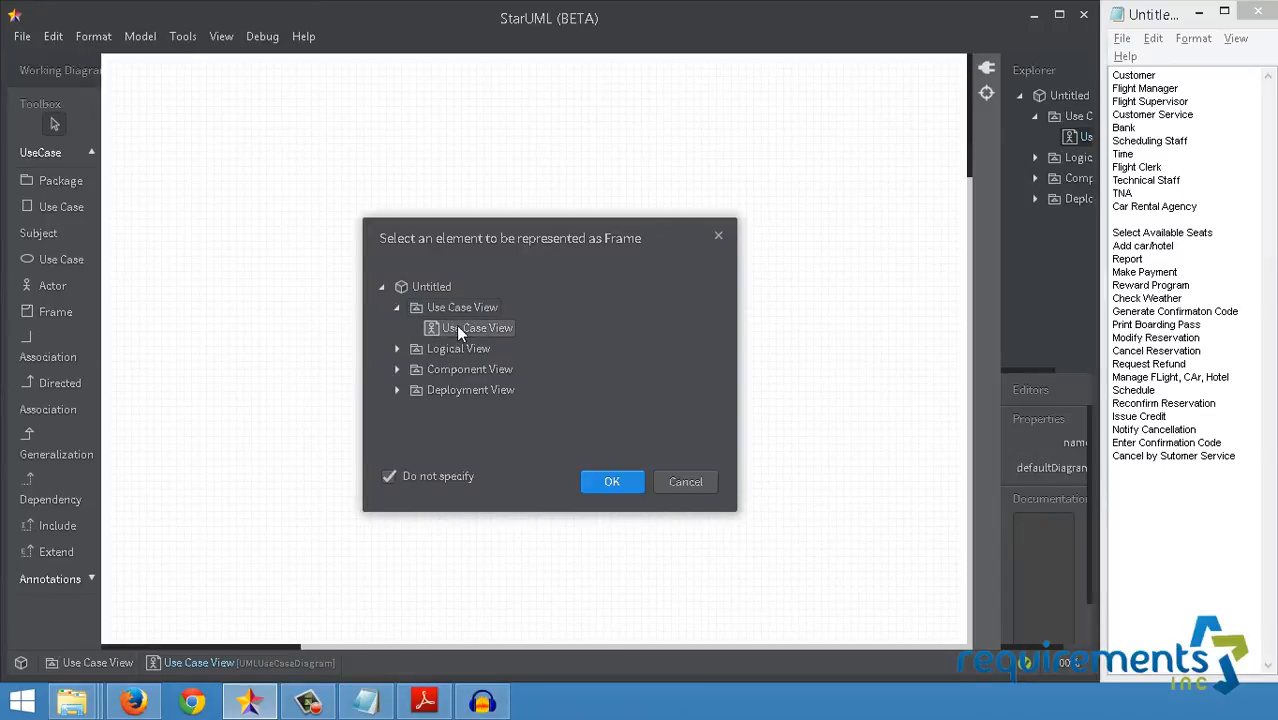
click(612, 481)
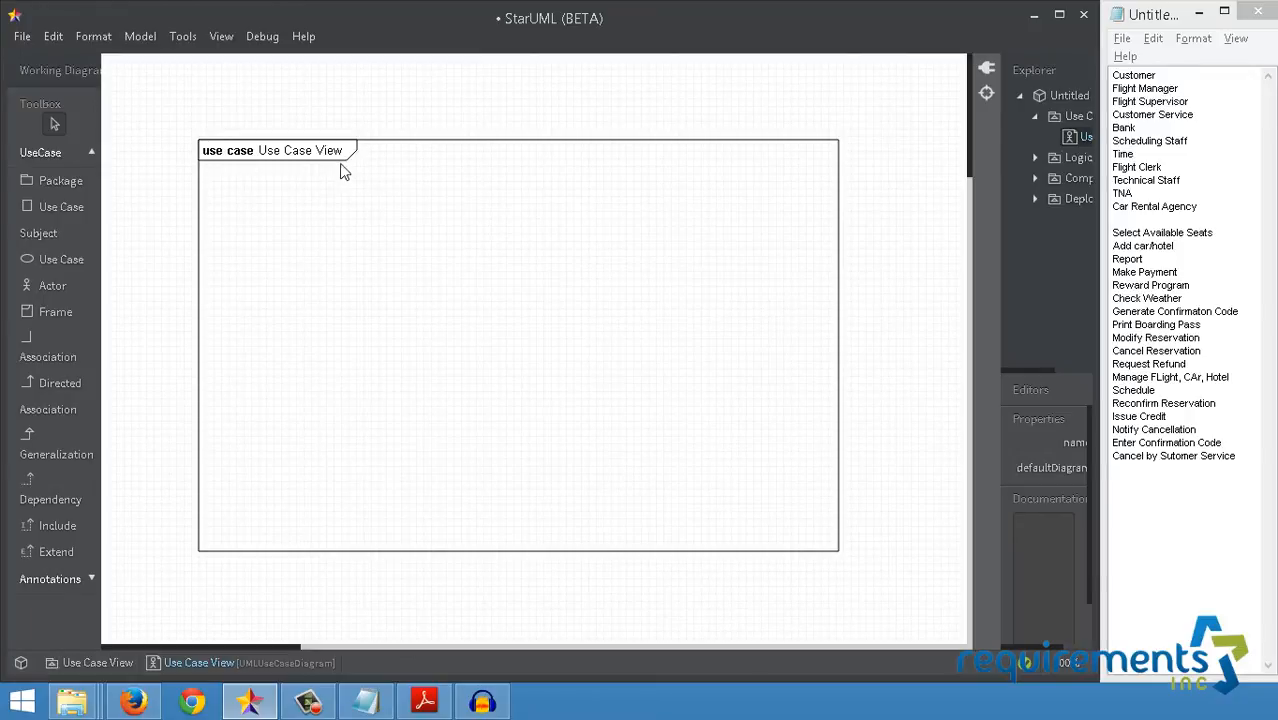
click(344, 168)
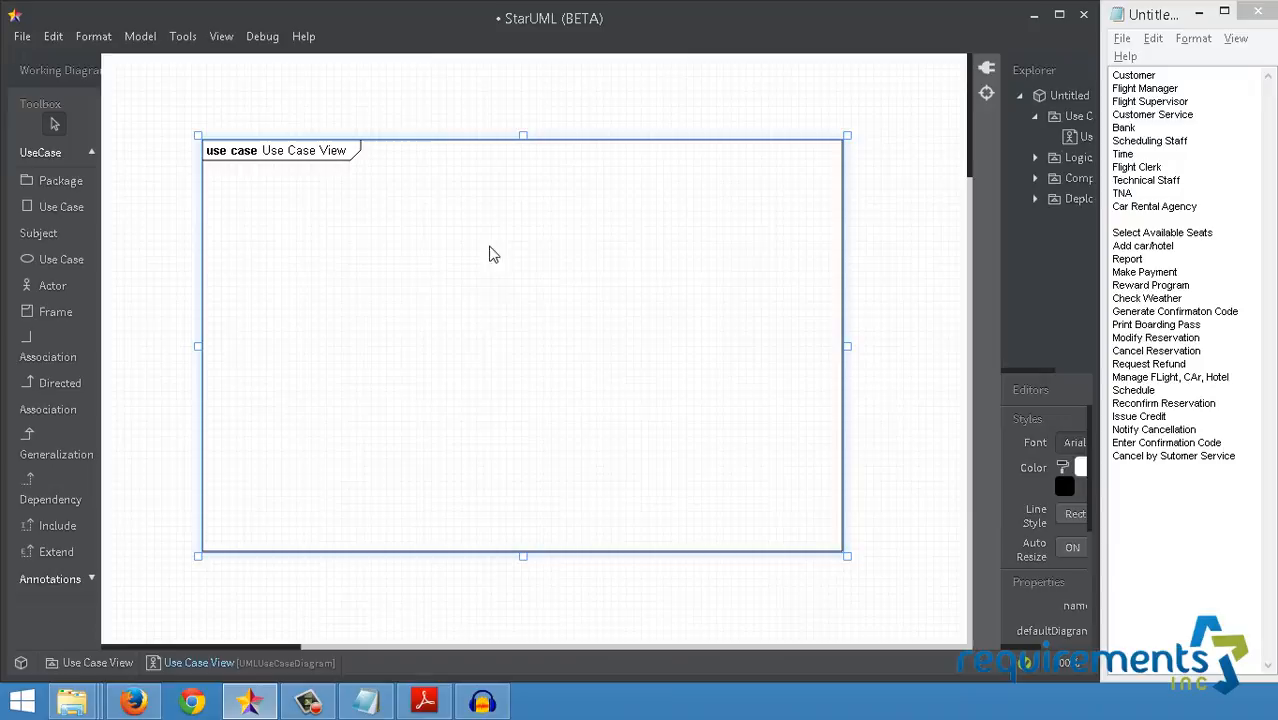
mouse_move(473, 370)
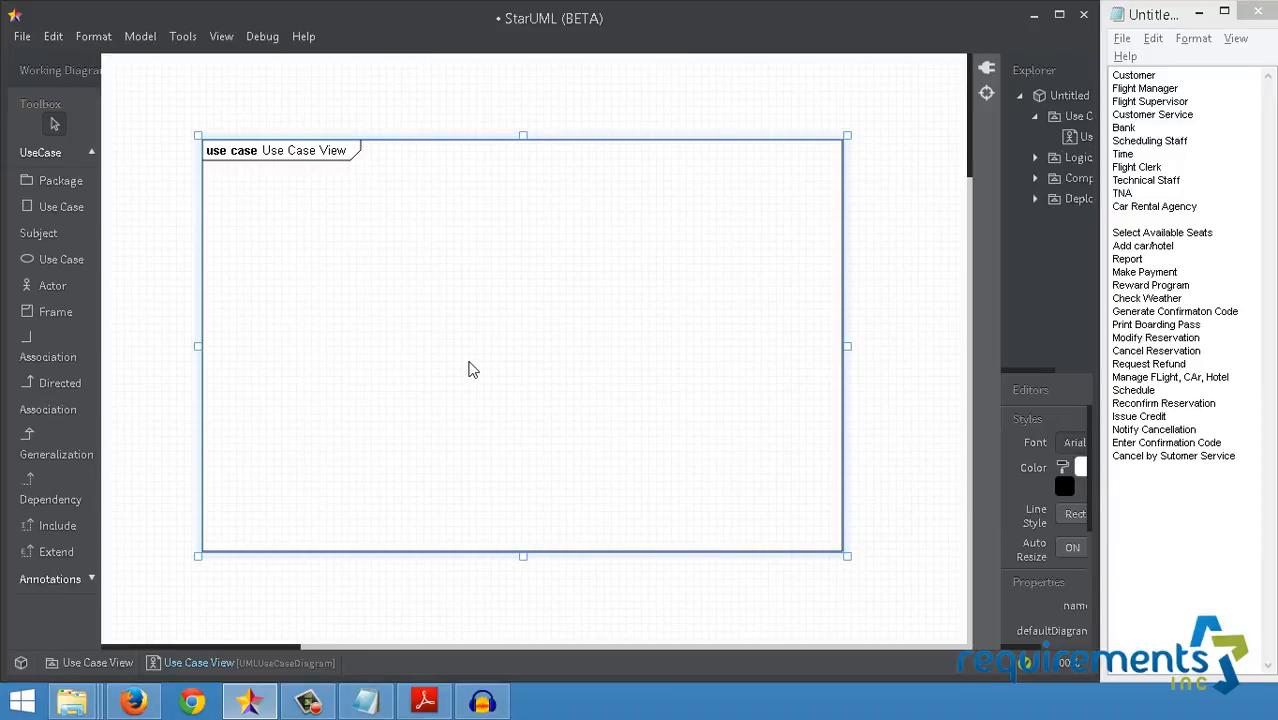
mouse_move(392, 353)
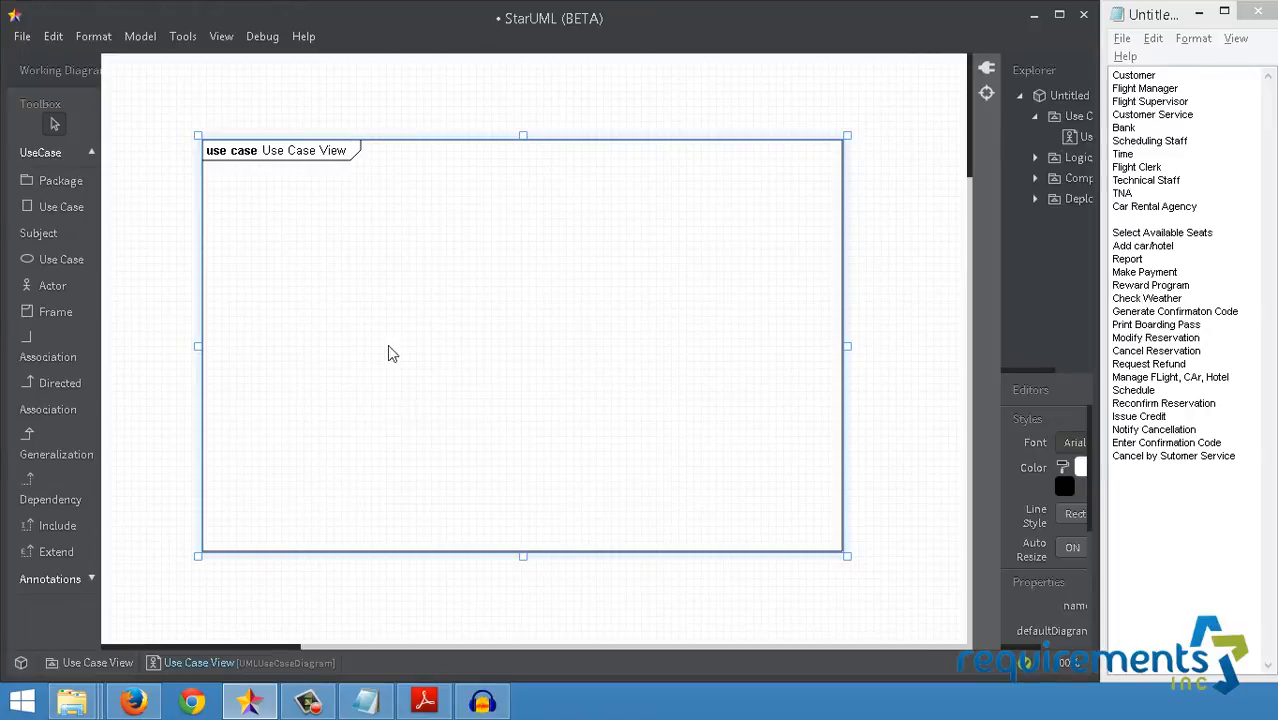
mouse_move(62, 275)
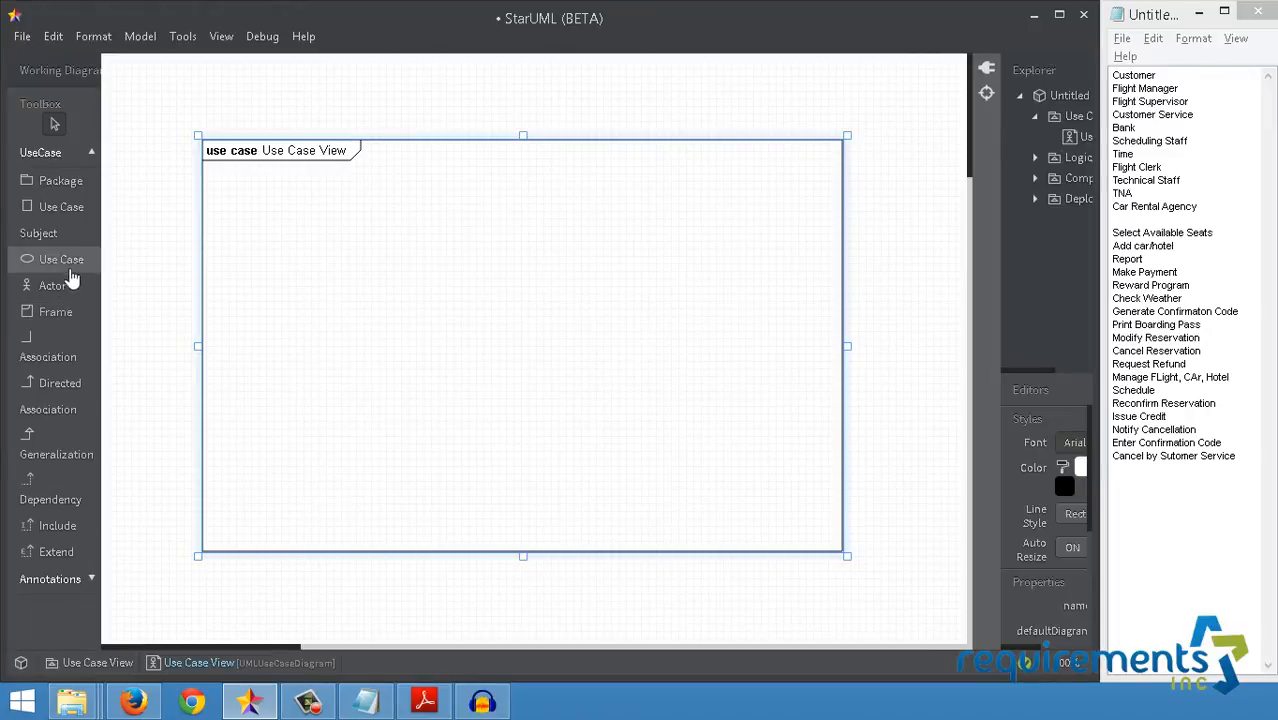
Place a Customer actor against the frame's top-left edge.
click(52, 285)
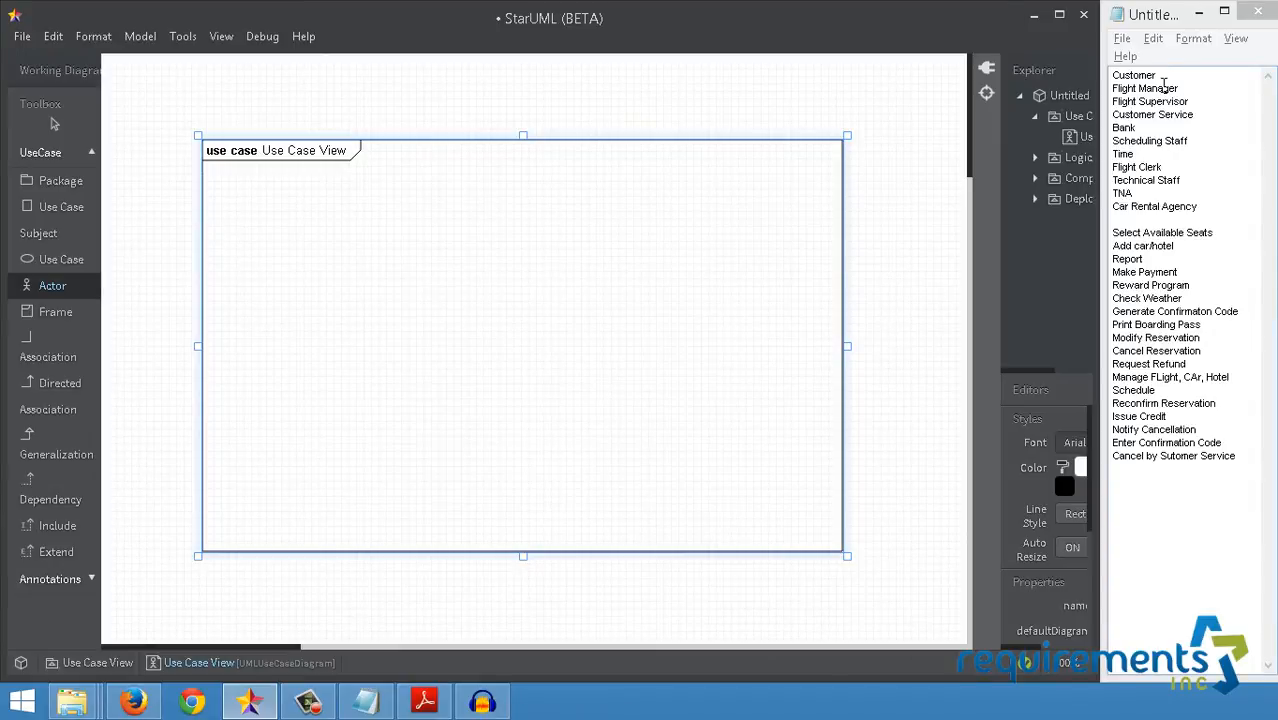
mouse_move(130, 188)
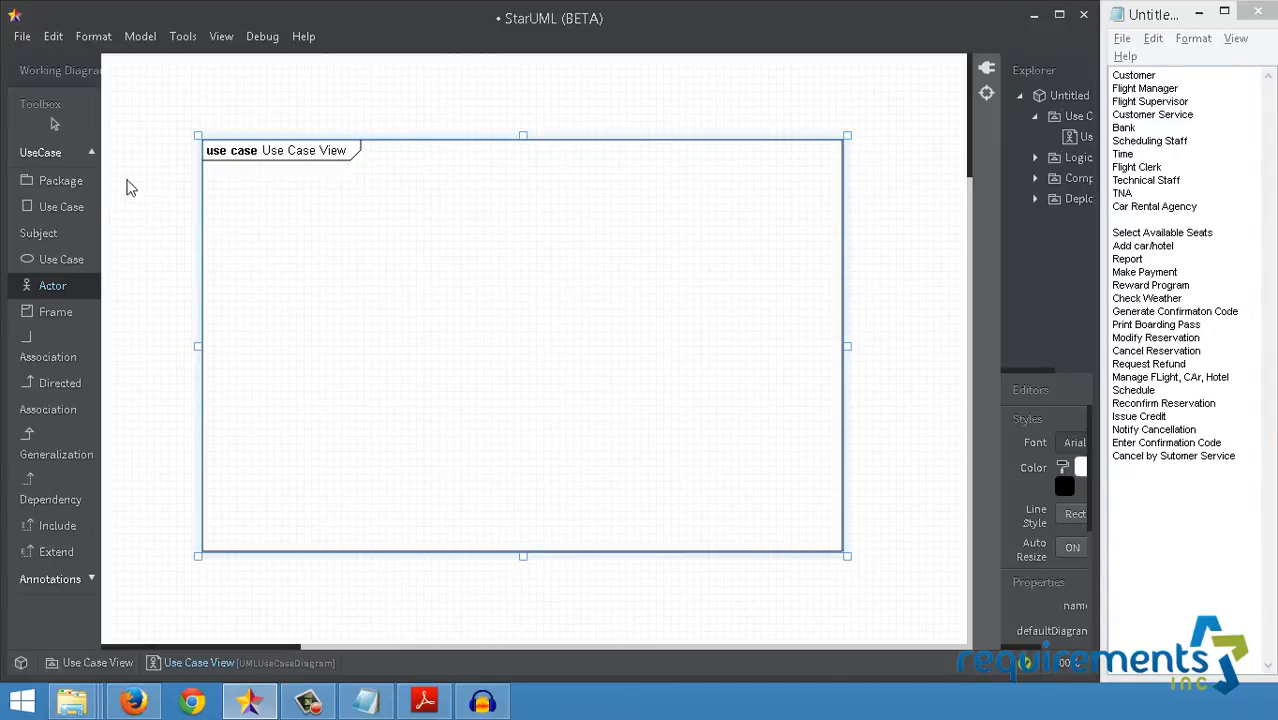
click(155, 190)
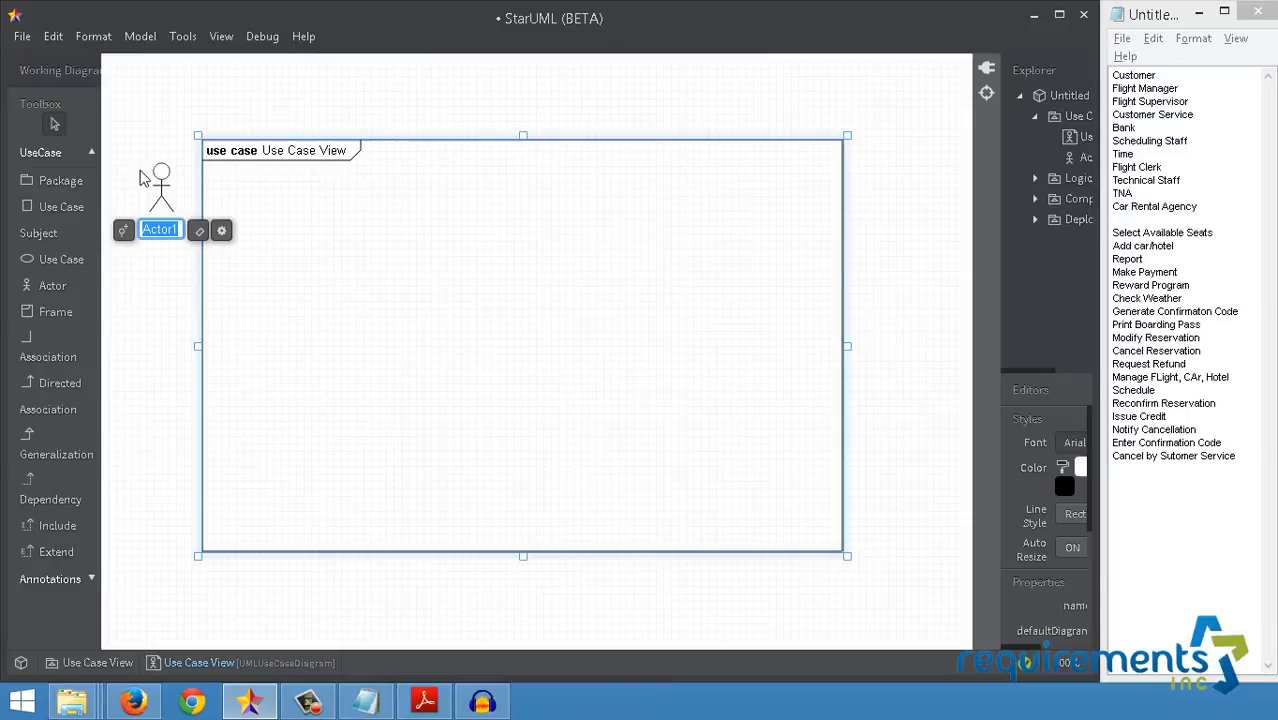
text(Cus)
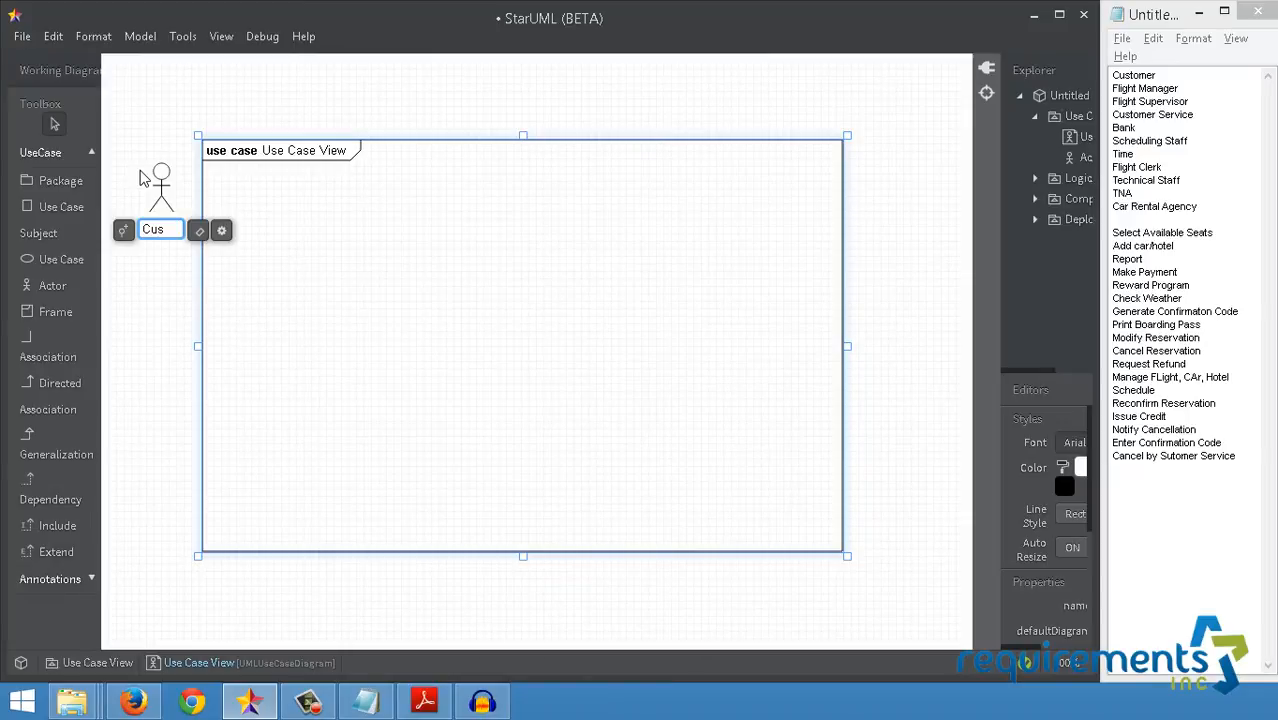
text(tomer)
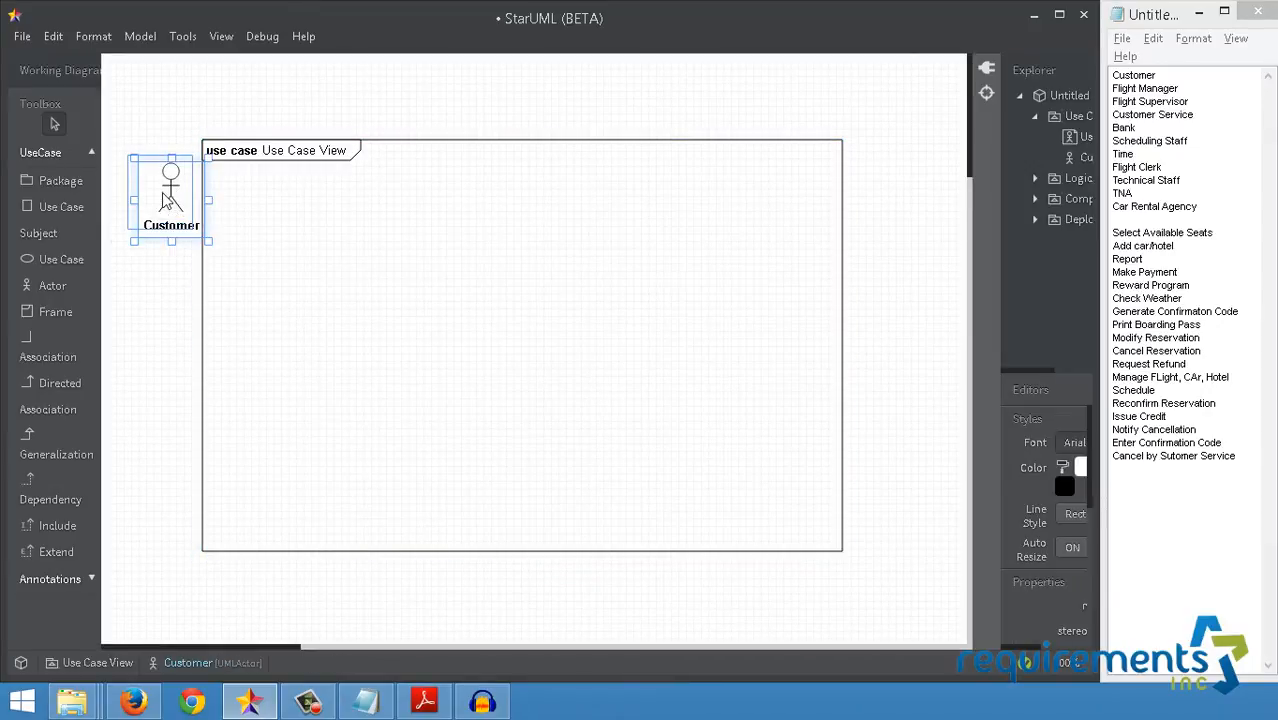
drag(170, 195, 160, 185)
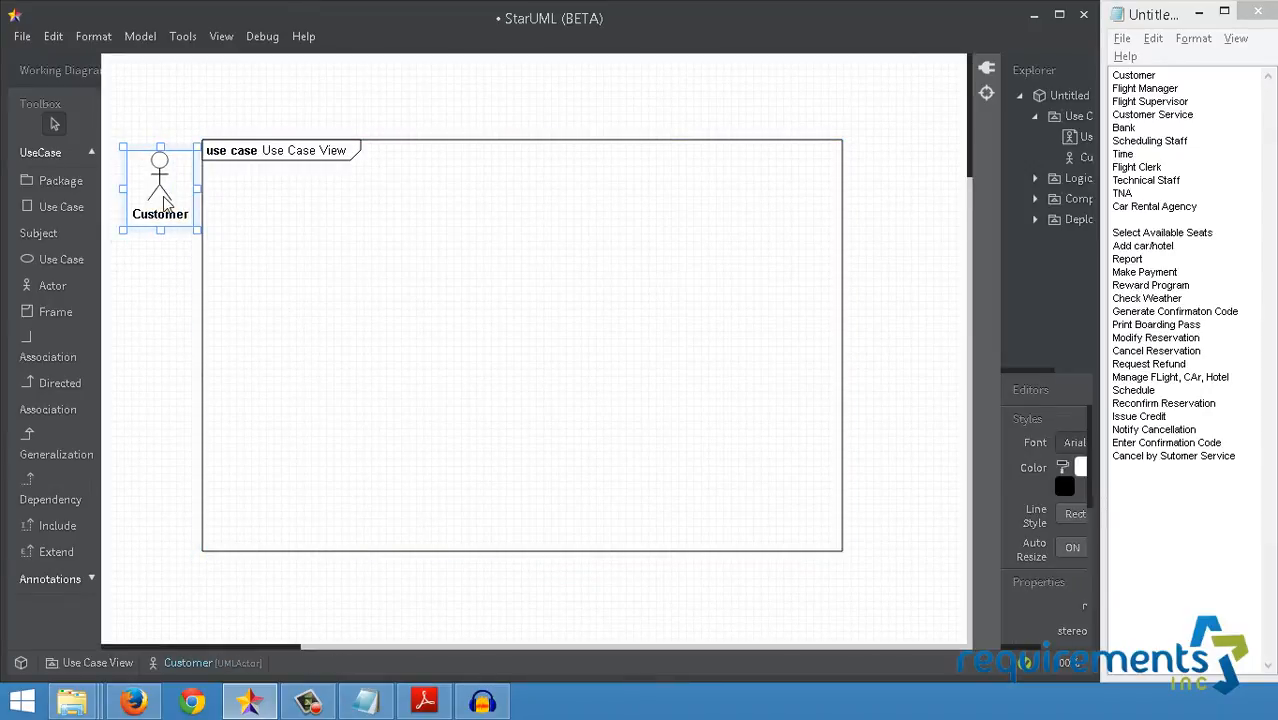
mouse_move(60, 262)
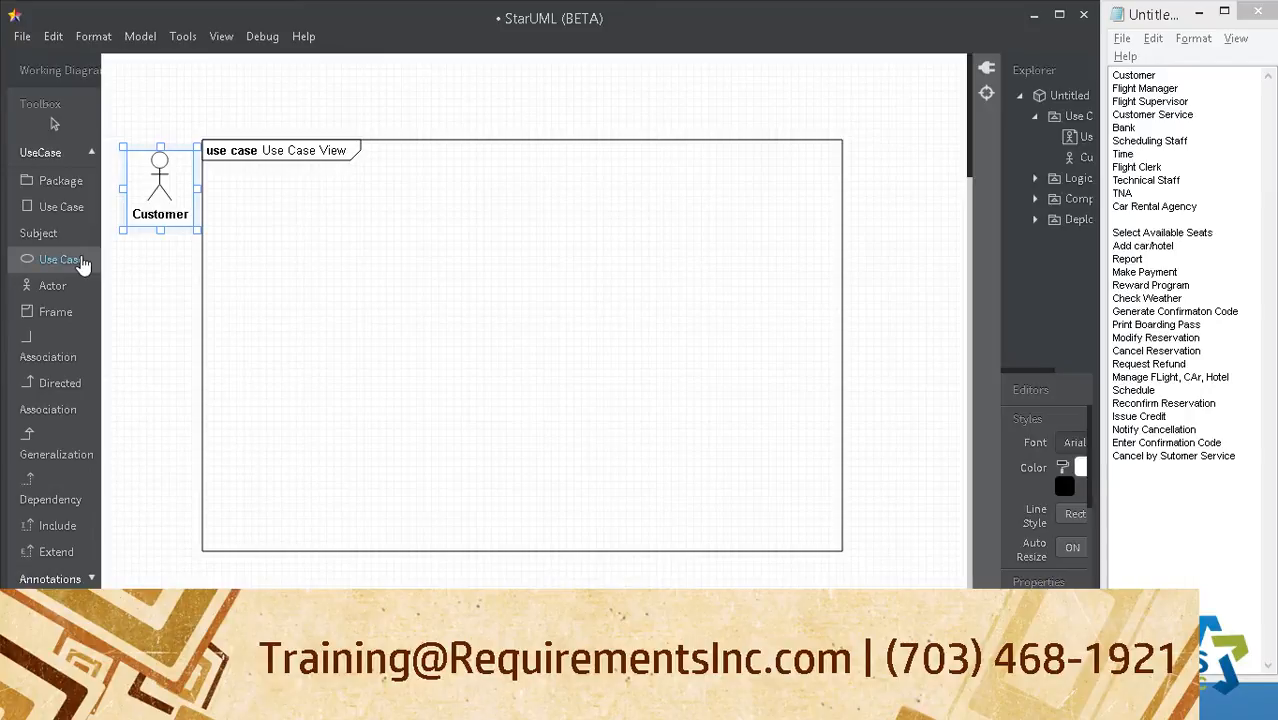
mouse_move(123, 268)
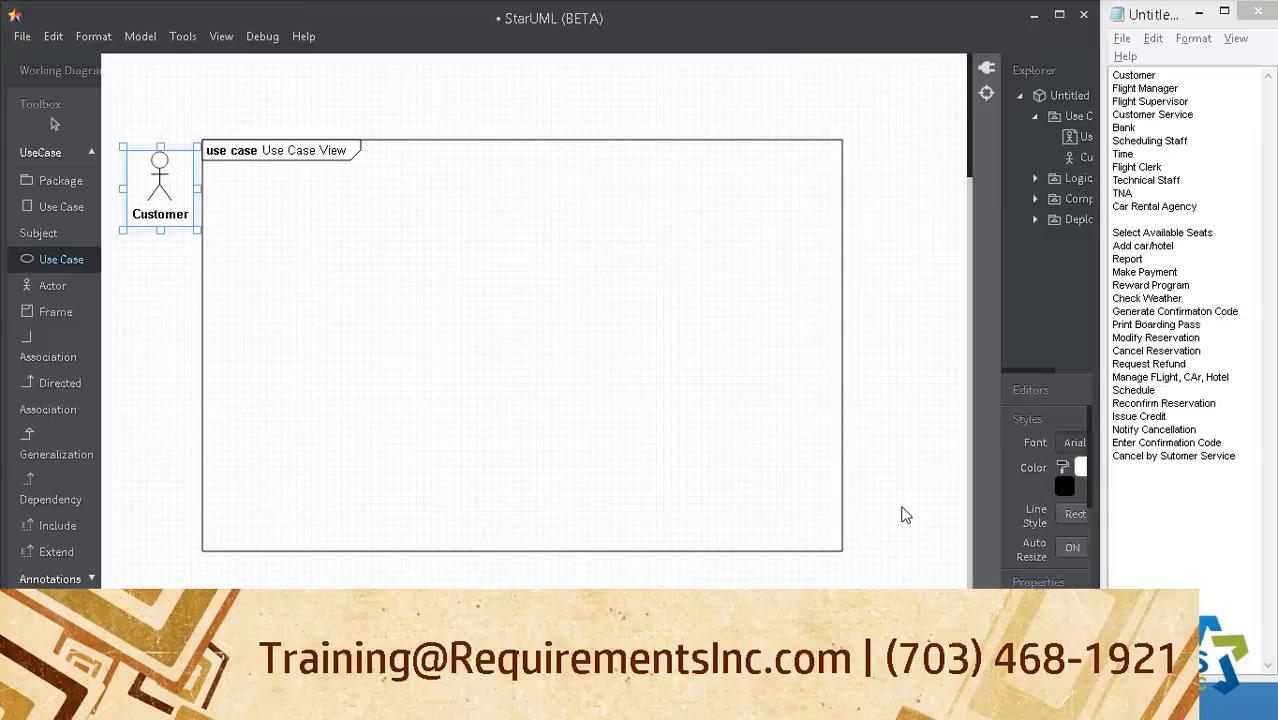
mouse_move(898, 514)
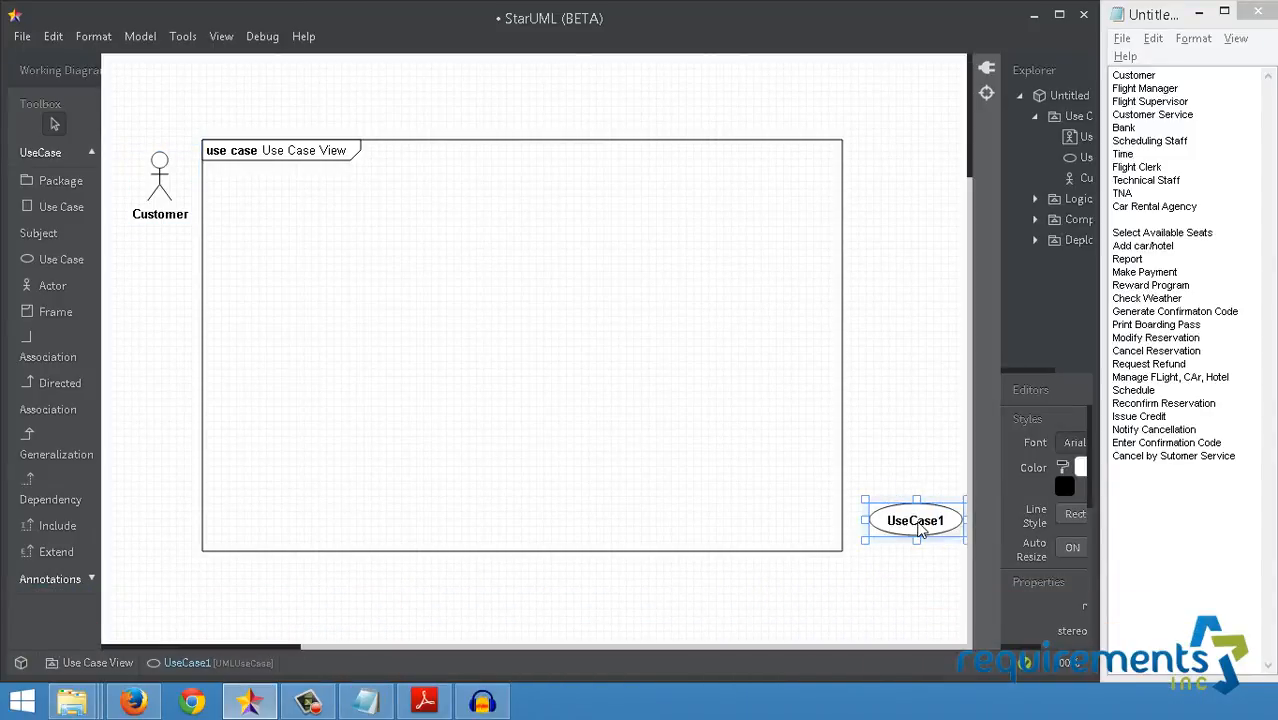
right_click(915, 520)
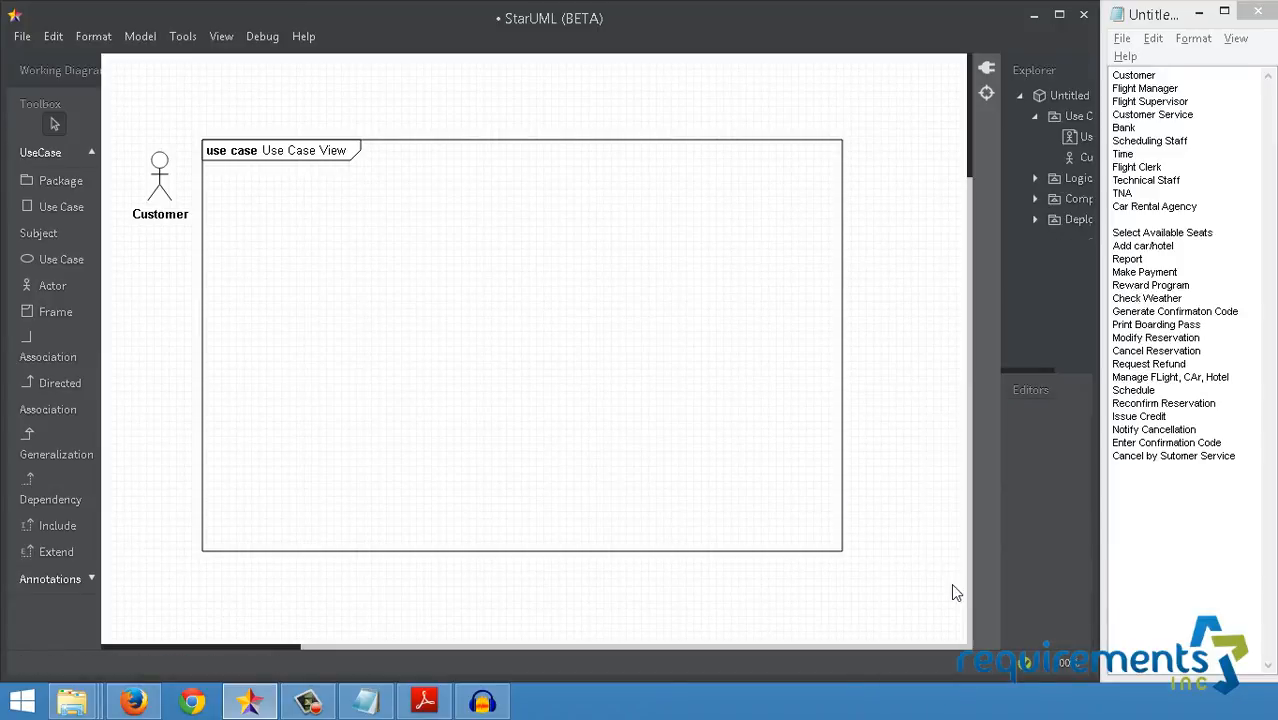
mouse_move(86, 290)
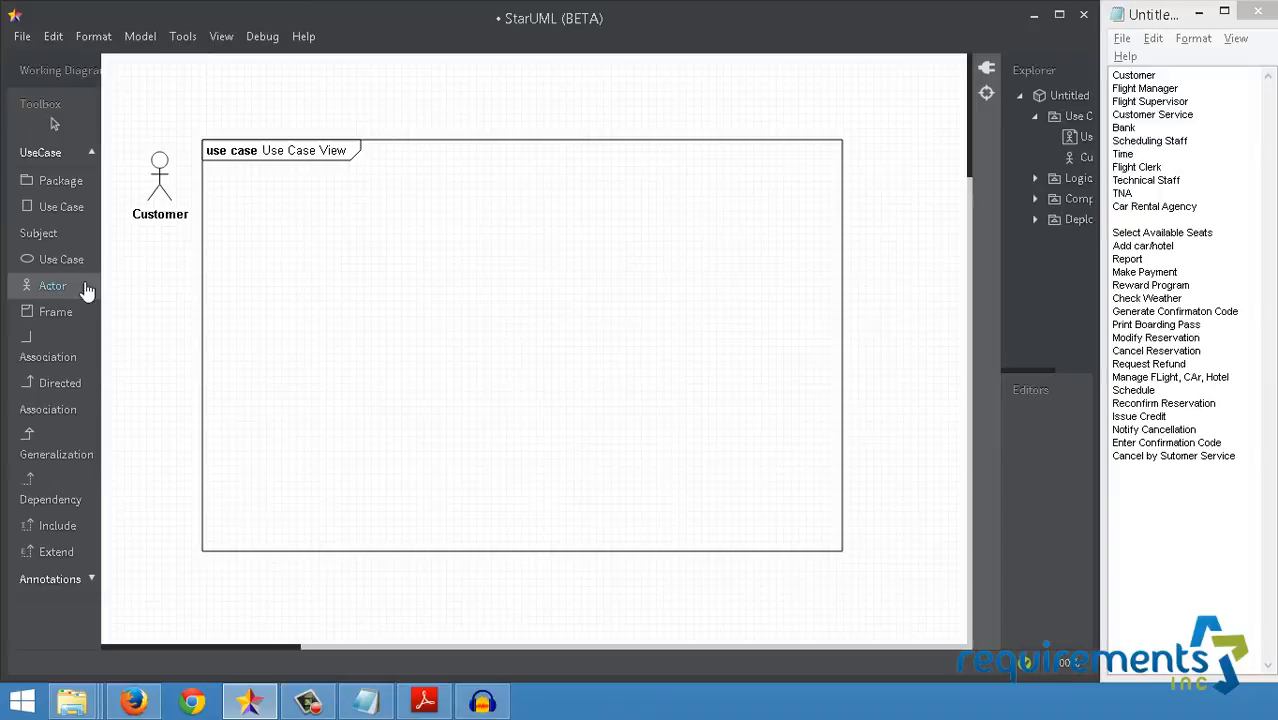
mouse_move(65, 288)
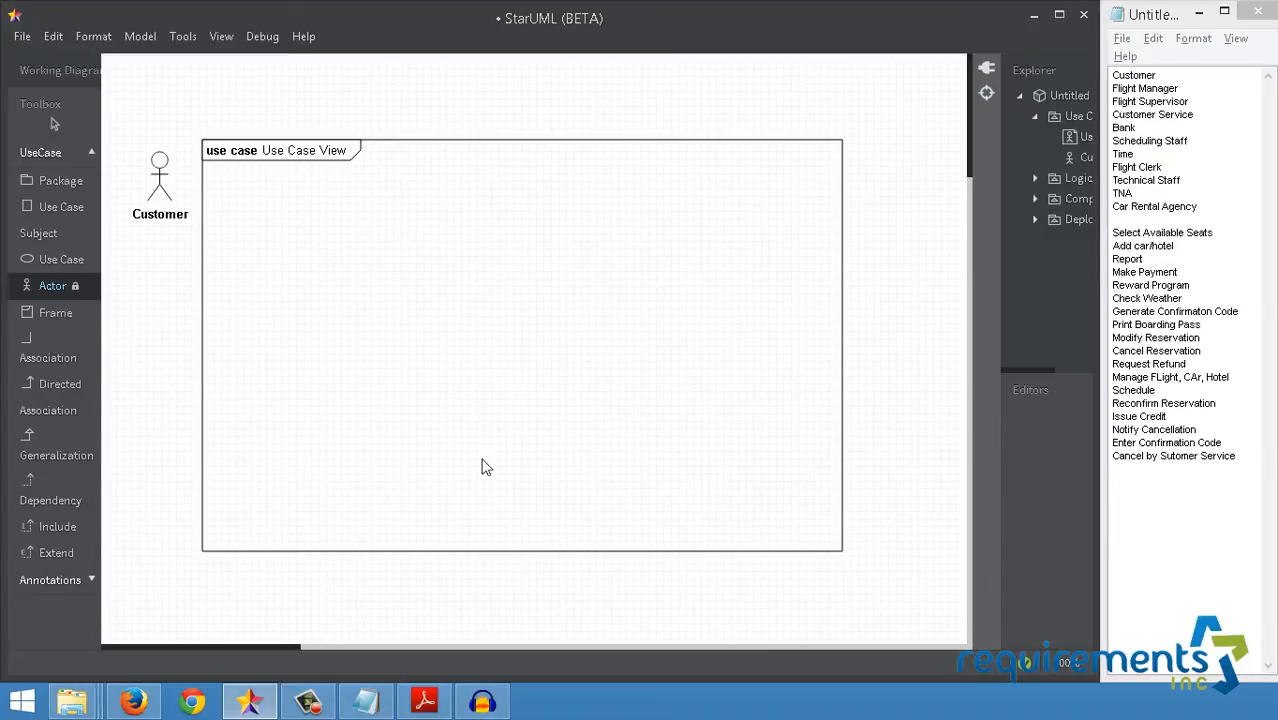
mouse_move(887, 535)
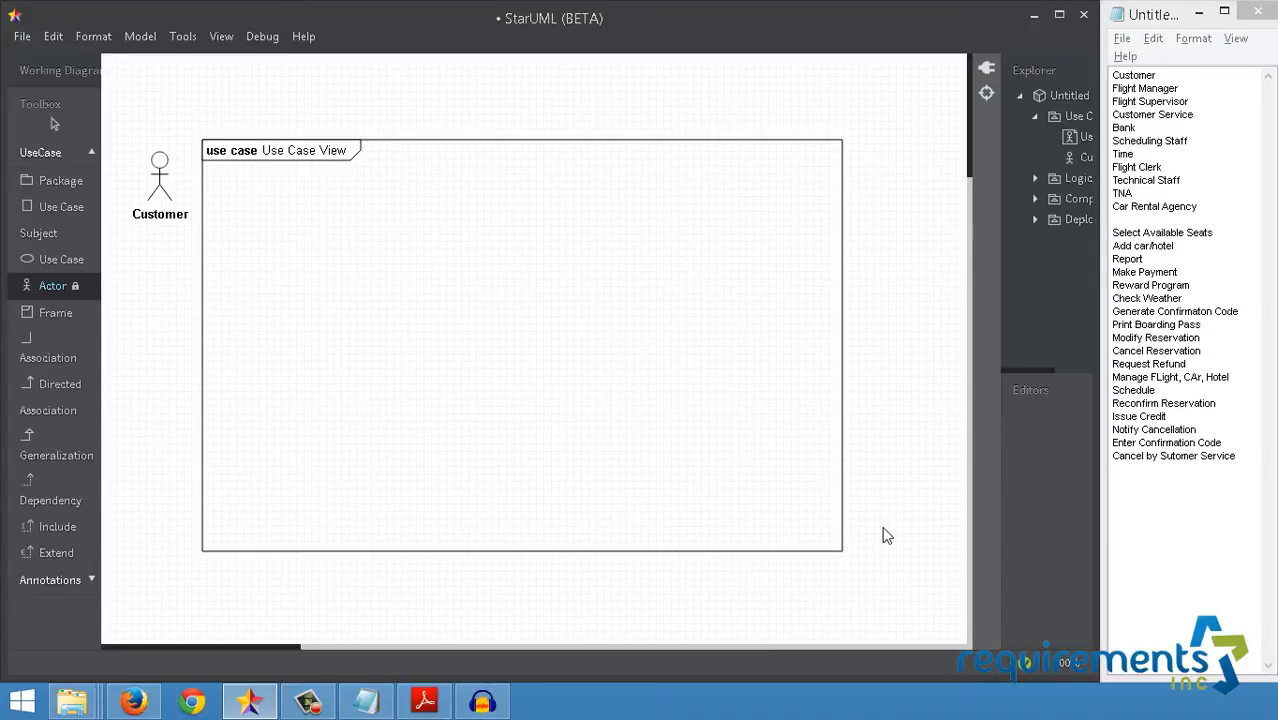
Add a Flight Manager actor below right of the frame and start naming Flight Supervisor.
click(888, 535)
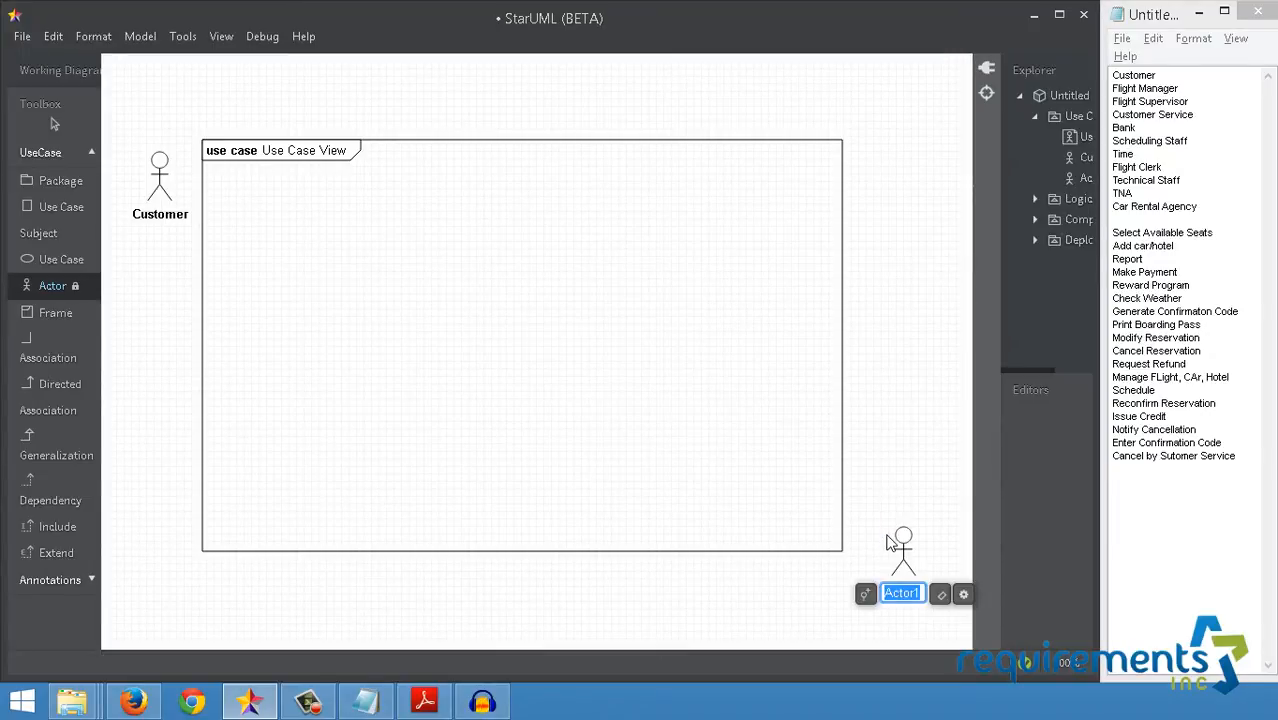
text(Flight)
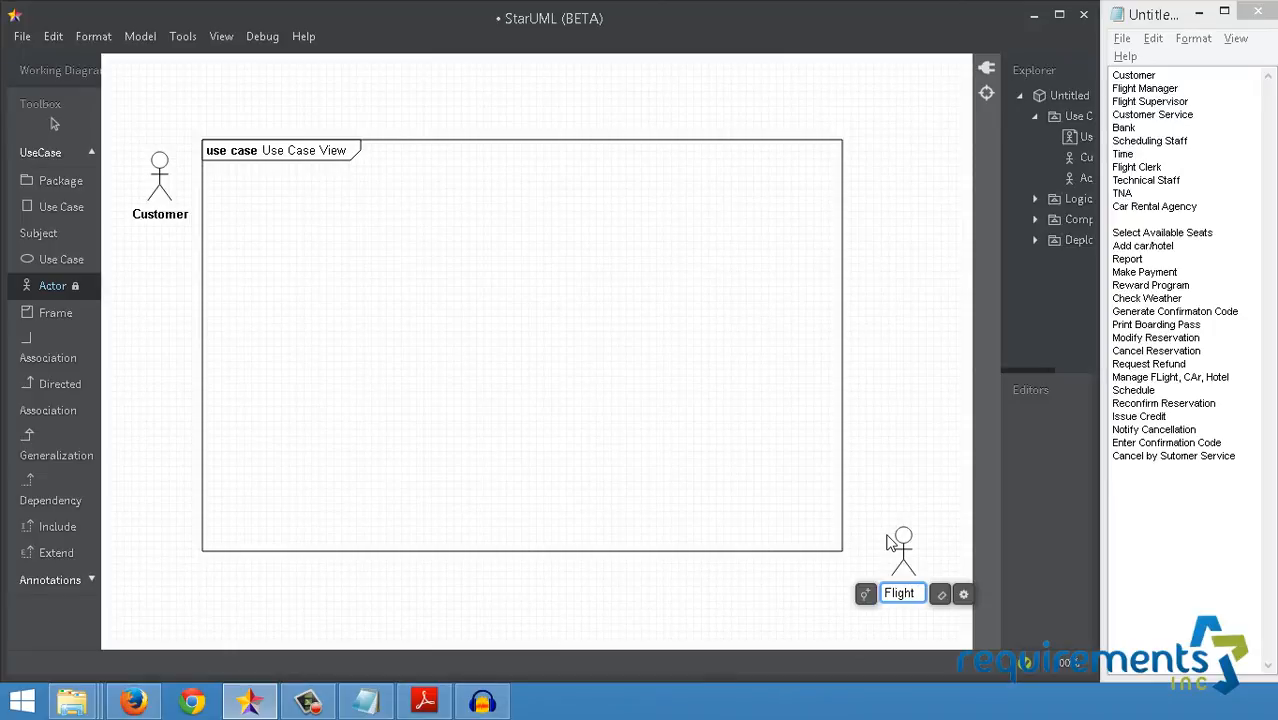
text(Manager)
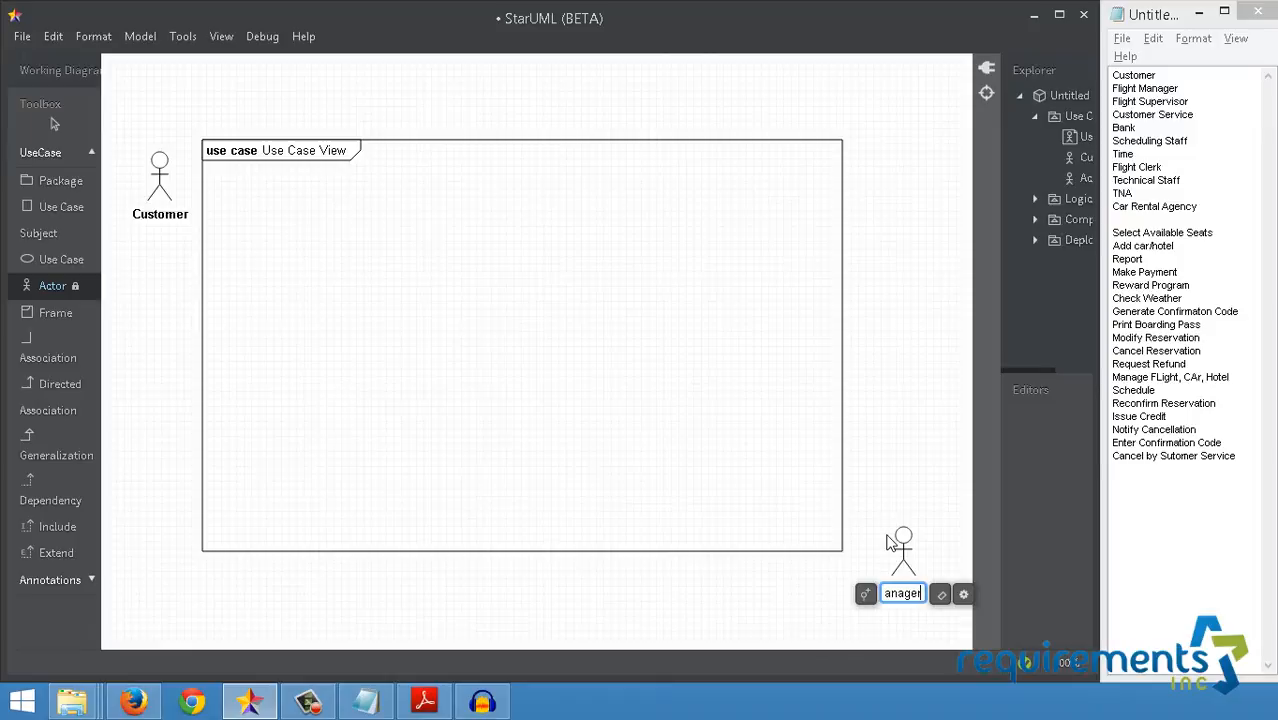
mouse_move(895, 426)
text(F)
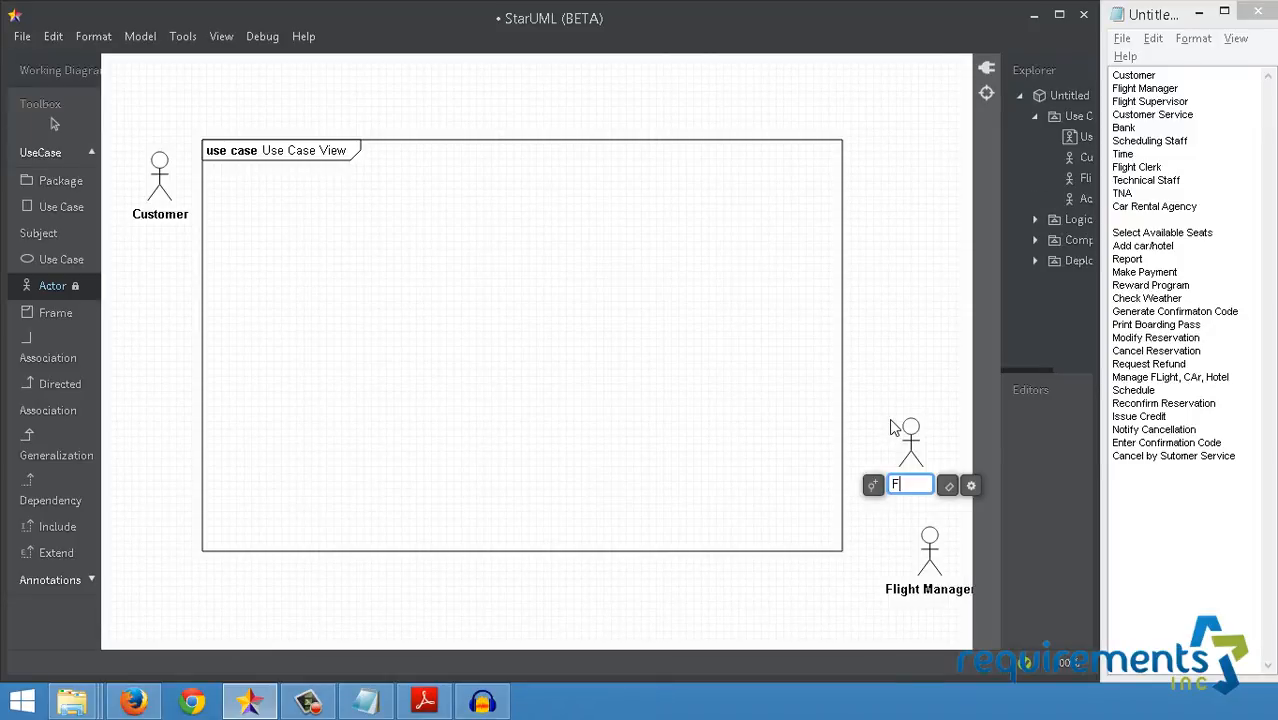
text(Superv)
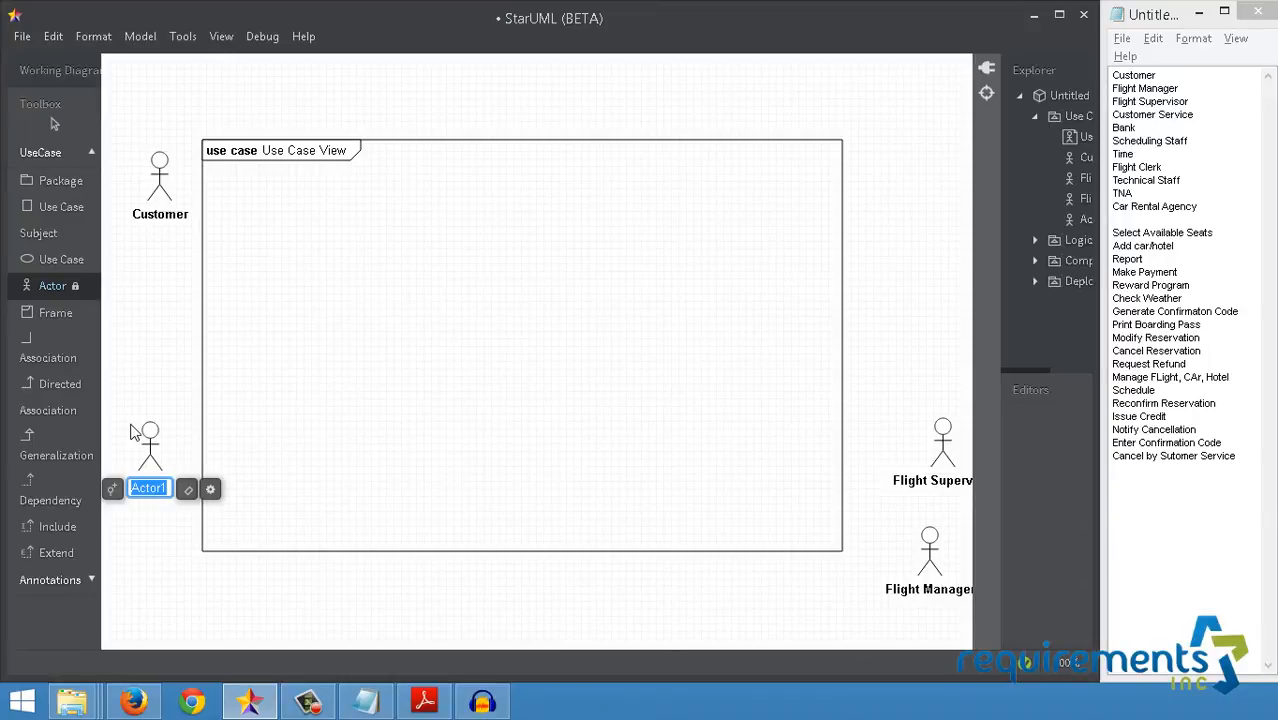
Name the new lower-left actor 'Cust Service'.
text(C)
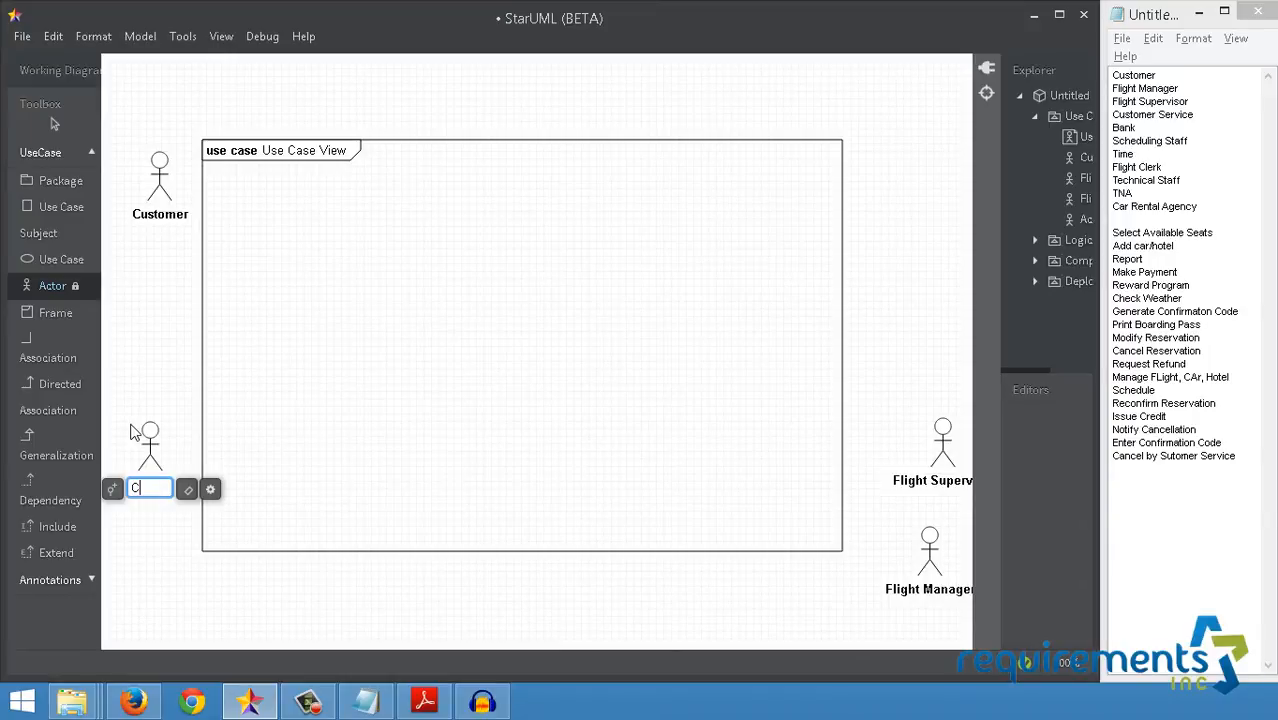
text(ust S)
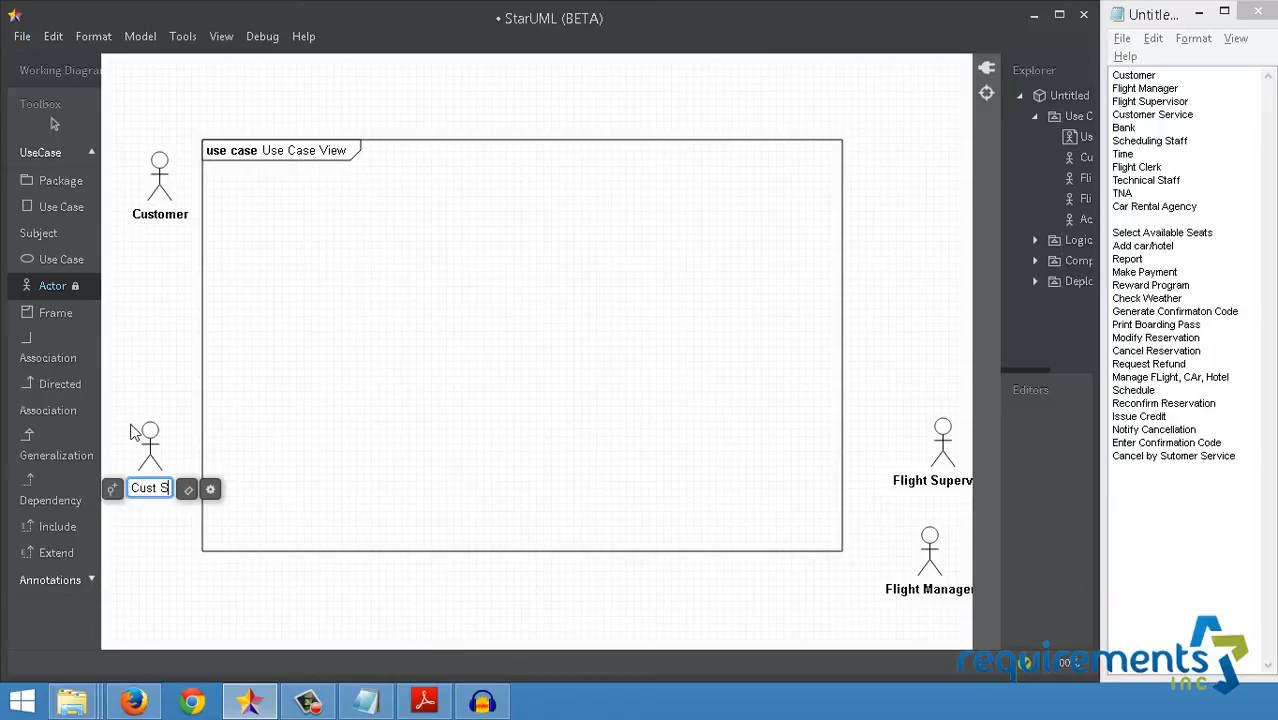
text(Service)
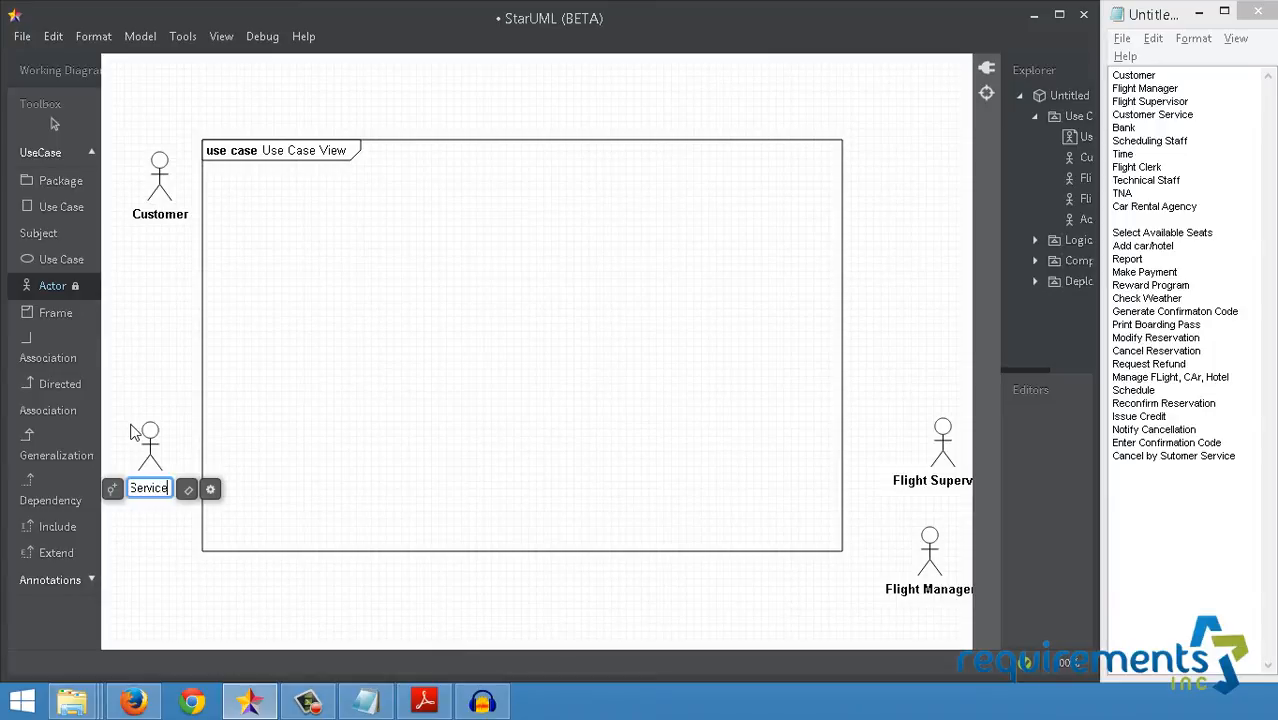
mouse_move(178, 168)
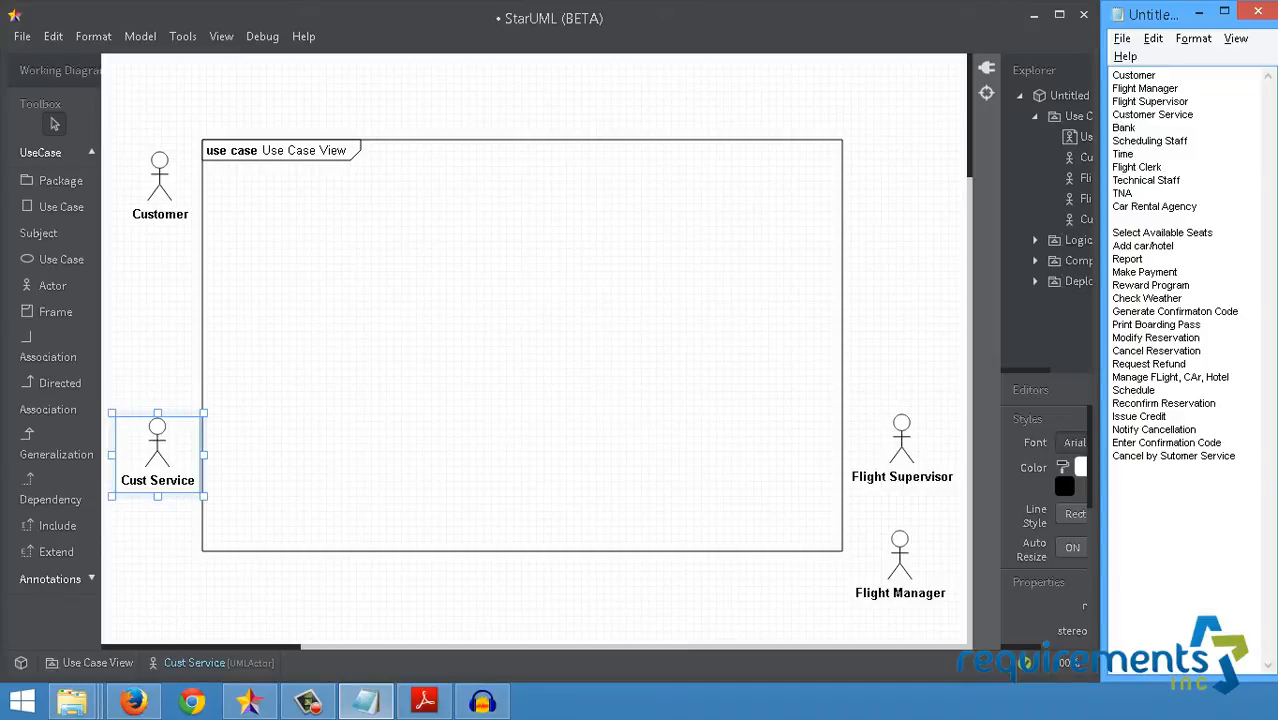
Clear the selection and place a new actor right of the frame, above Flight Supervisor.
click(1124, 127)
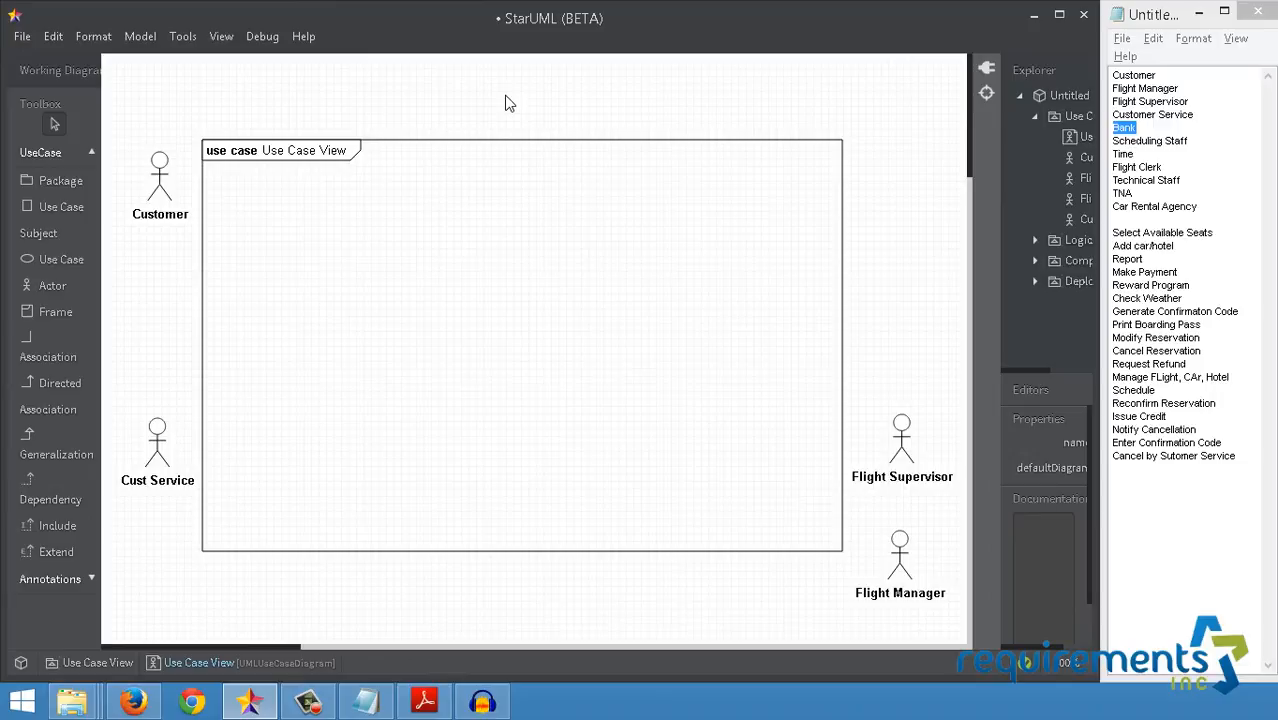
mouse_move(147, 264)
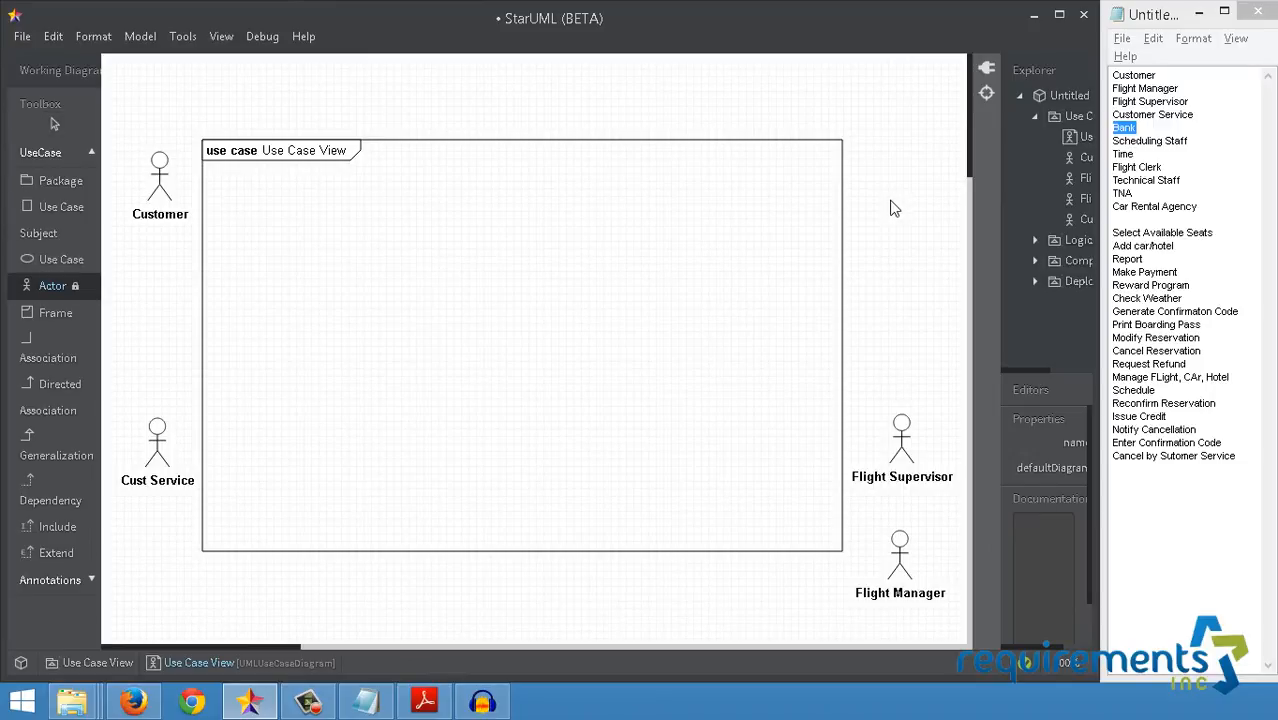
mouse_move(897, 278)
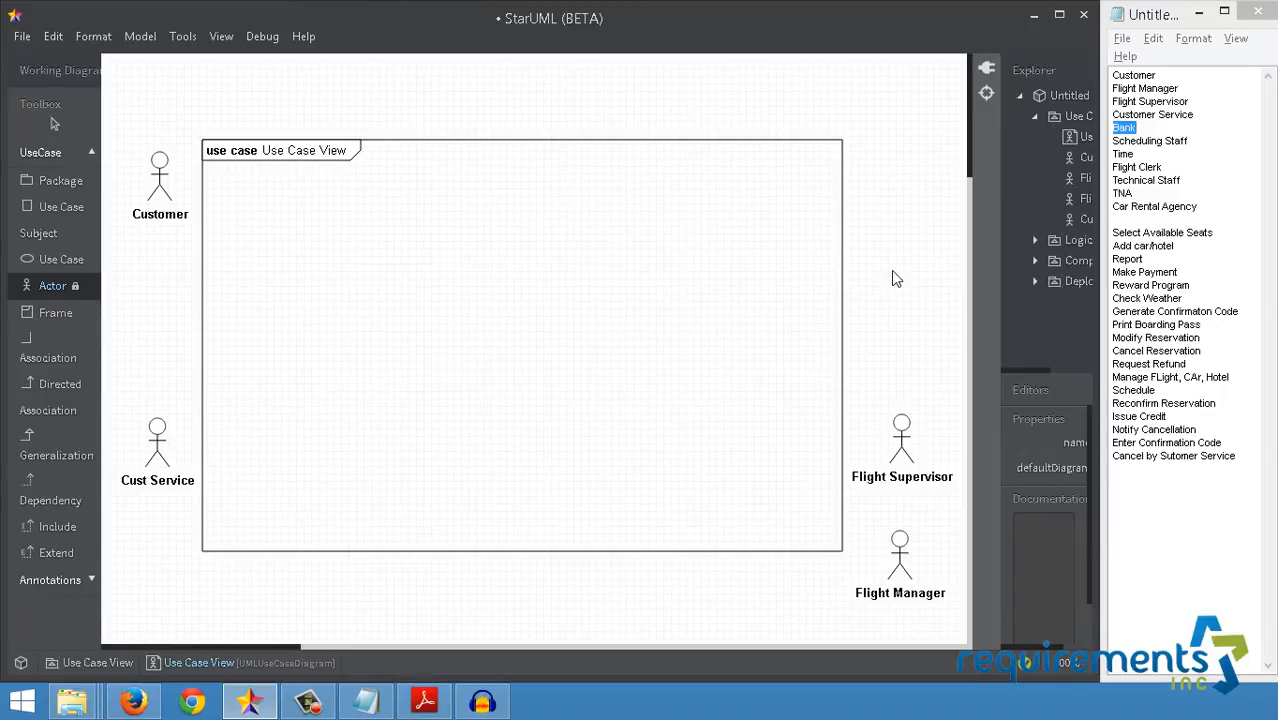
click(897, 280)
text(Pmt ga)
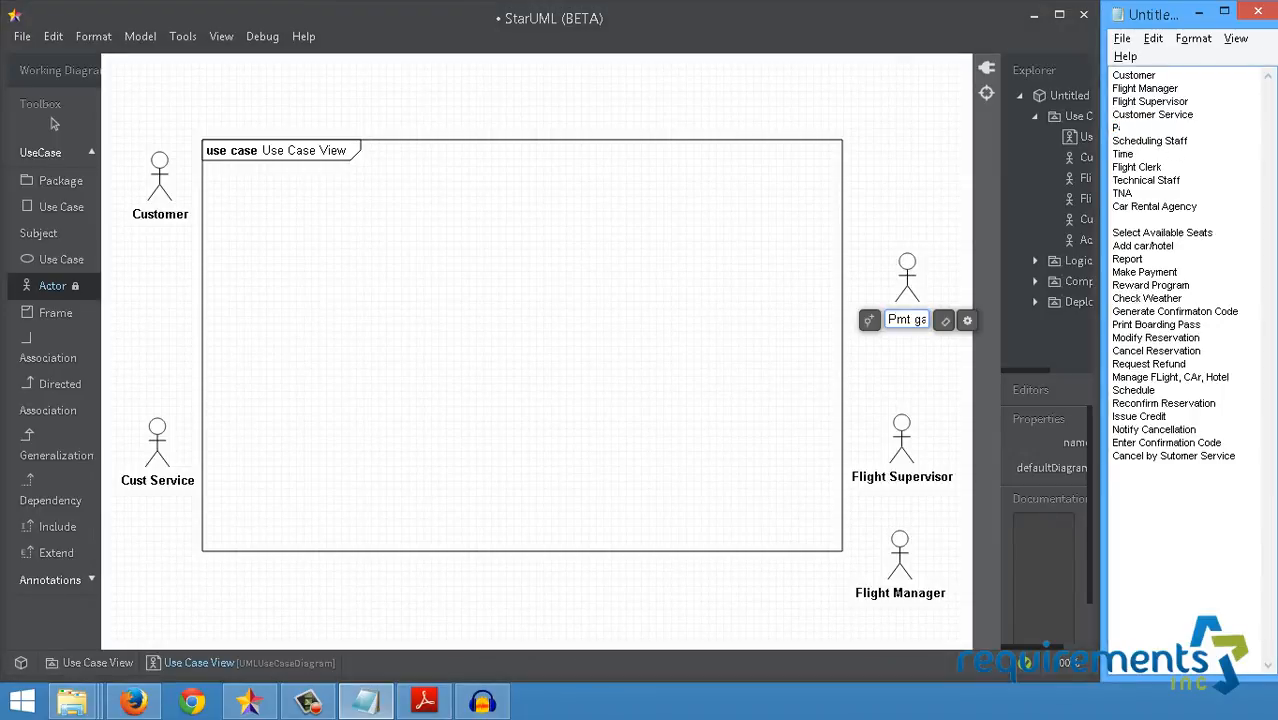
Type 'Payment GAtw' as the payment gateway name.
text(Payment)
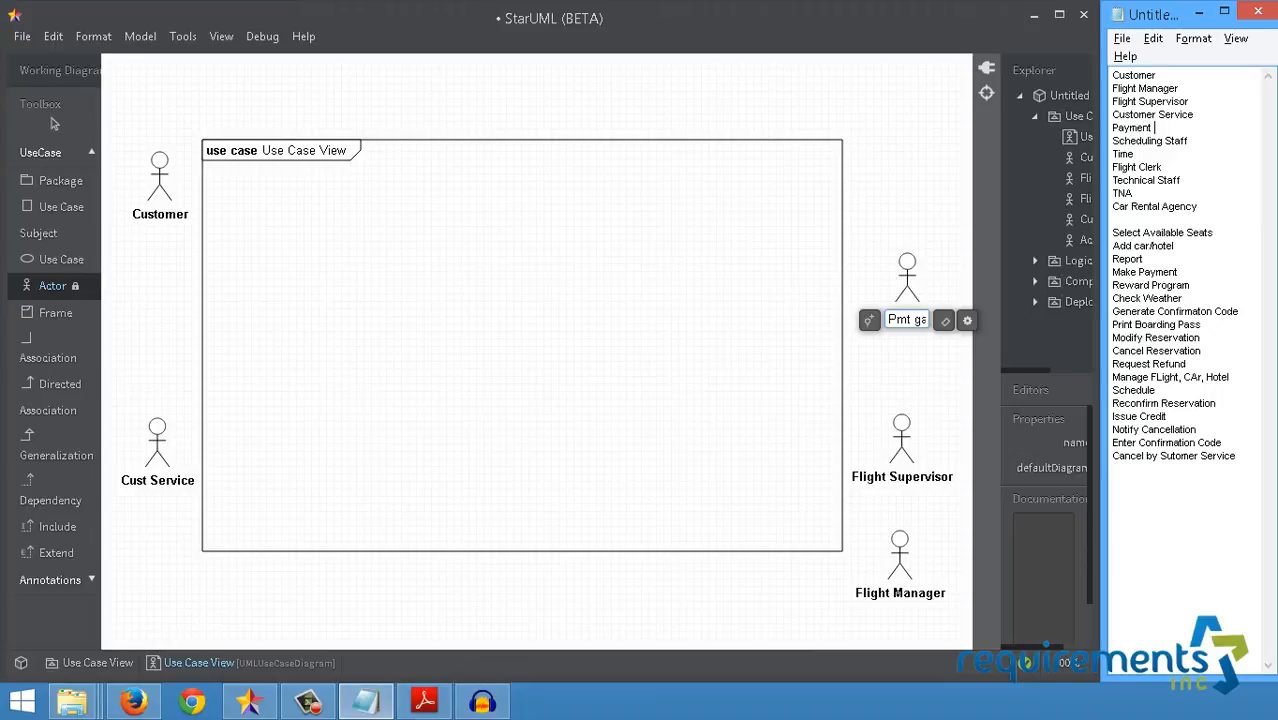
text(GAtw)
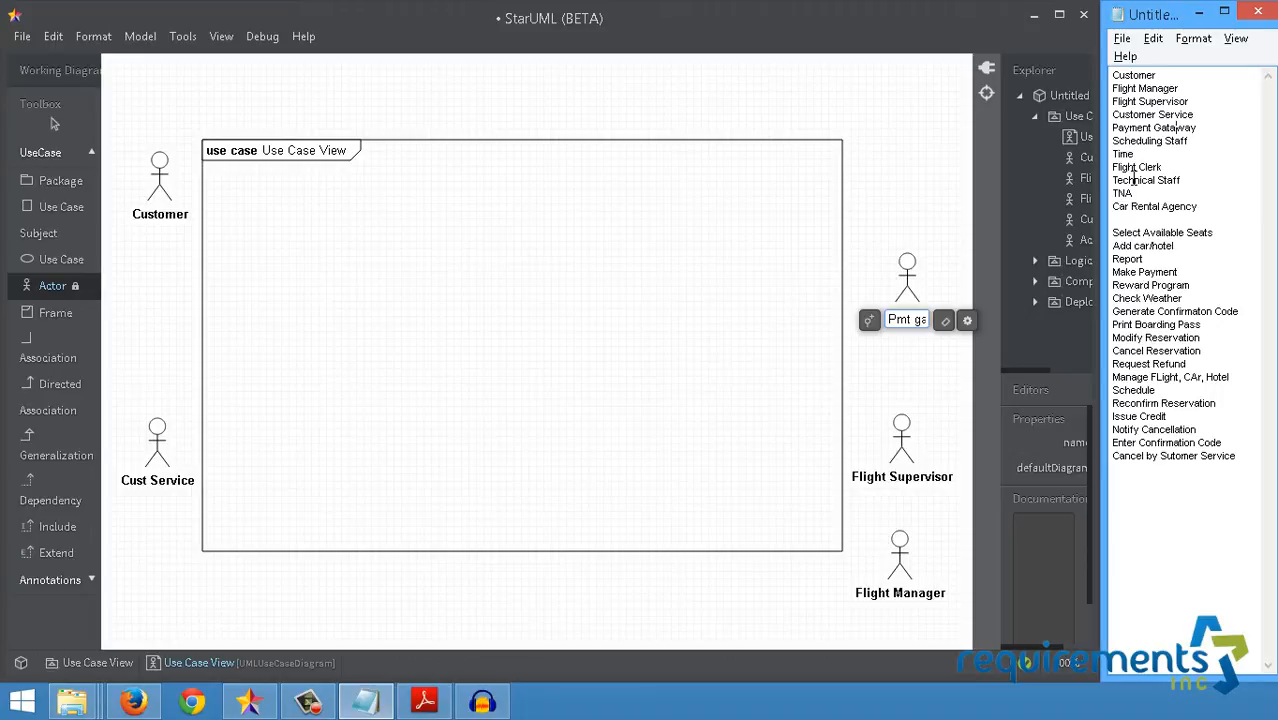
mouse_move(615, 393)
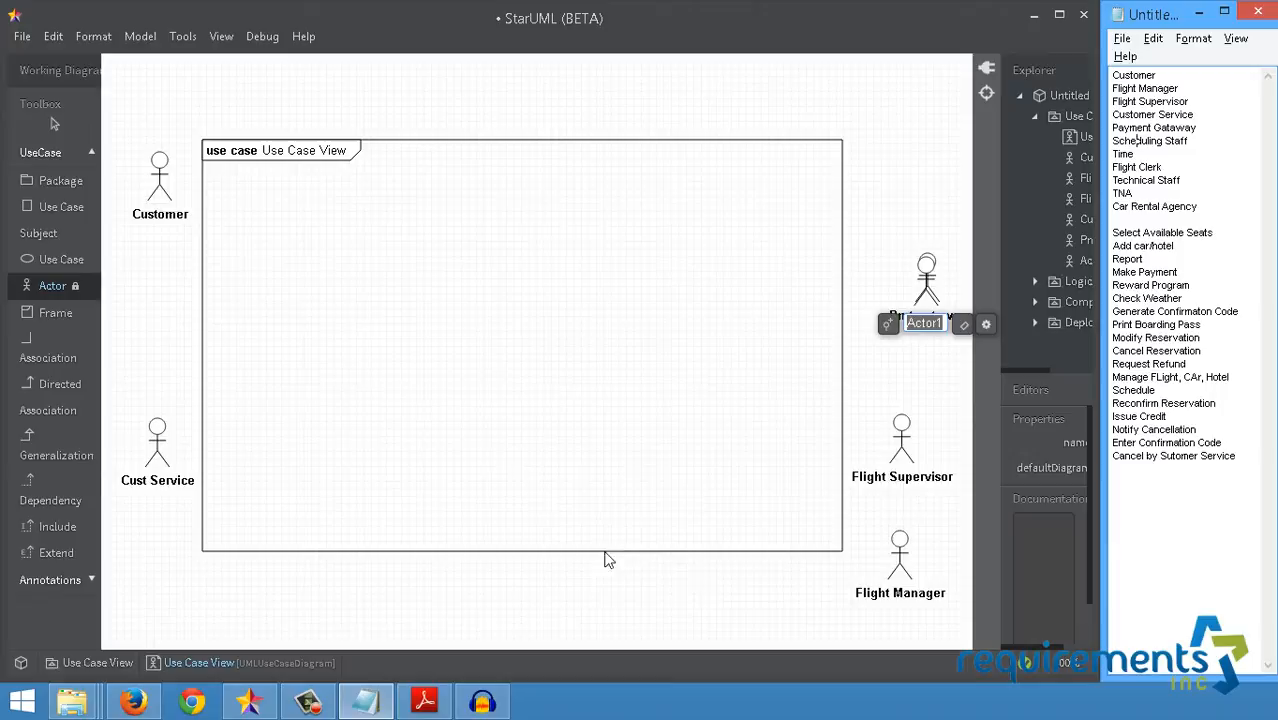
mouse_move(888, 314)
text(Pmt gateway)
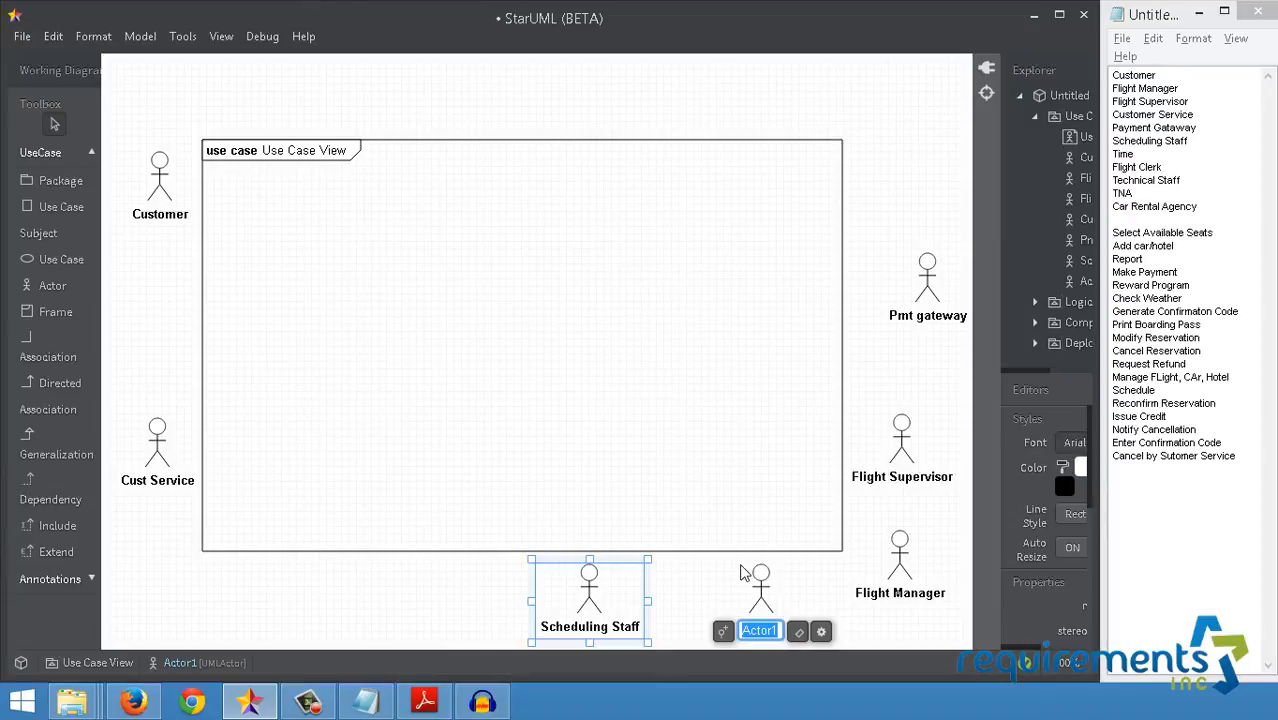
Name the new actor below the frame 'Time'.
text(Time)
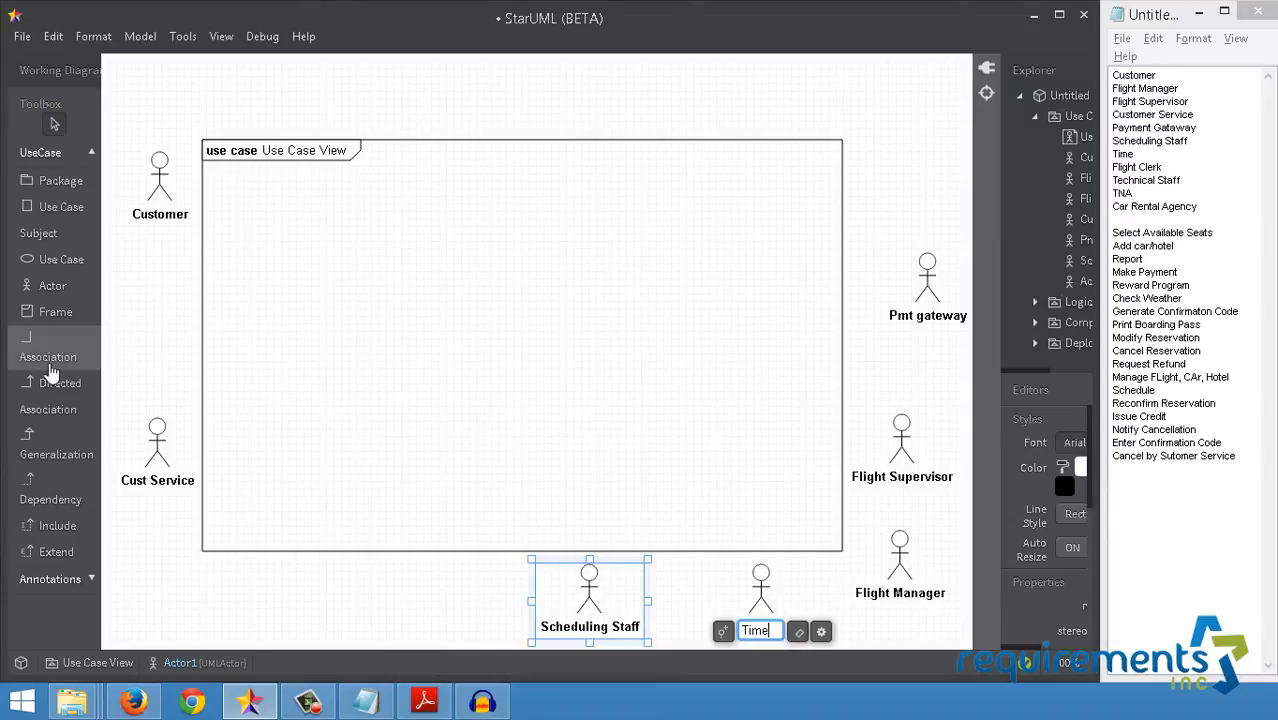
mouse_move(67, 291)
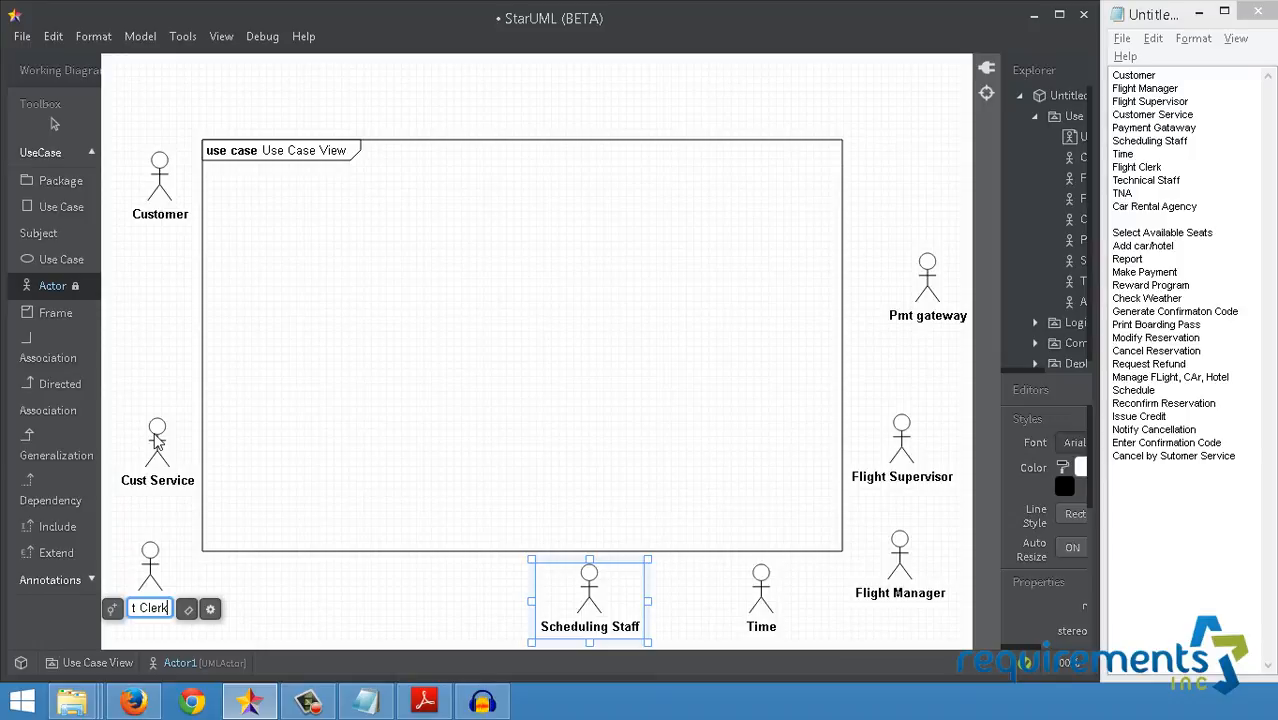
mouse_move(816, 290)
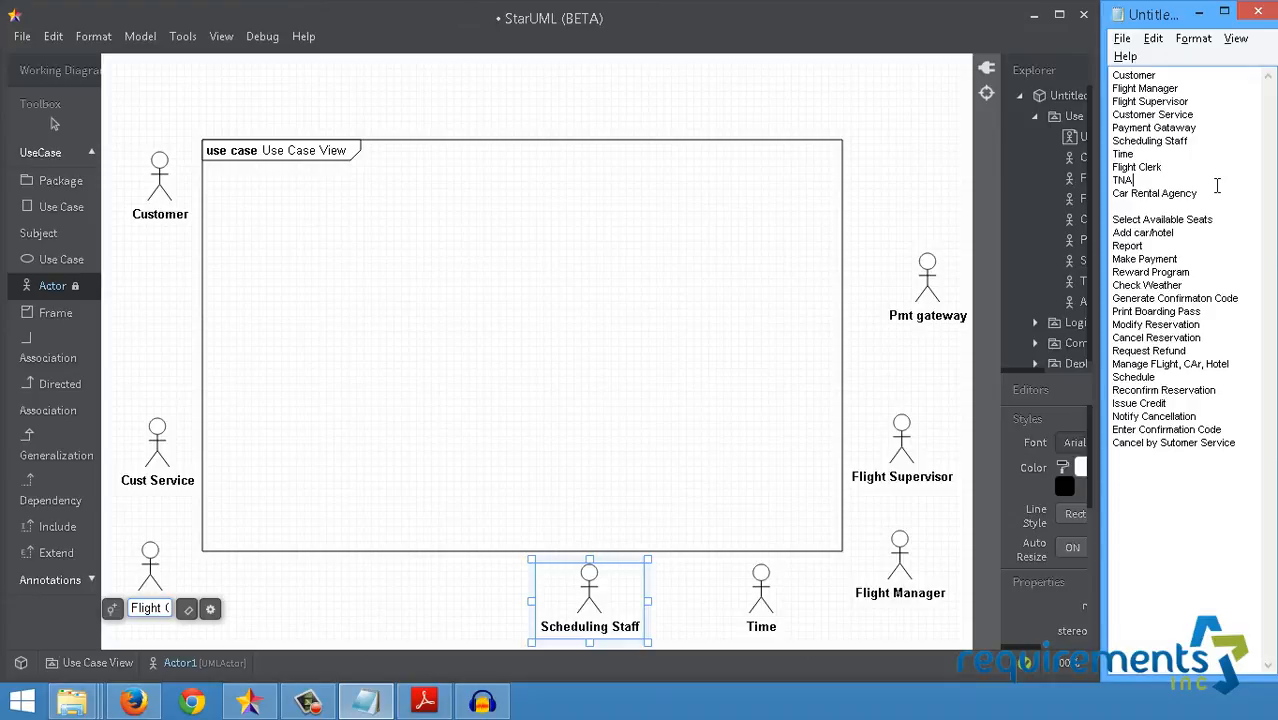
Select the TNA line in the Notepad name list.
double_click(1123, 180)
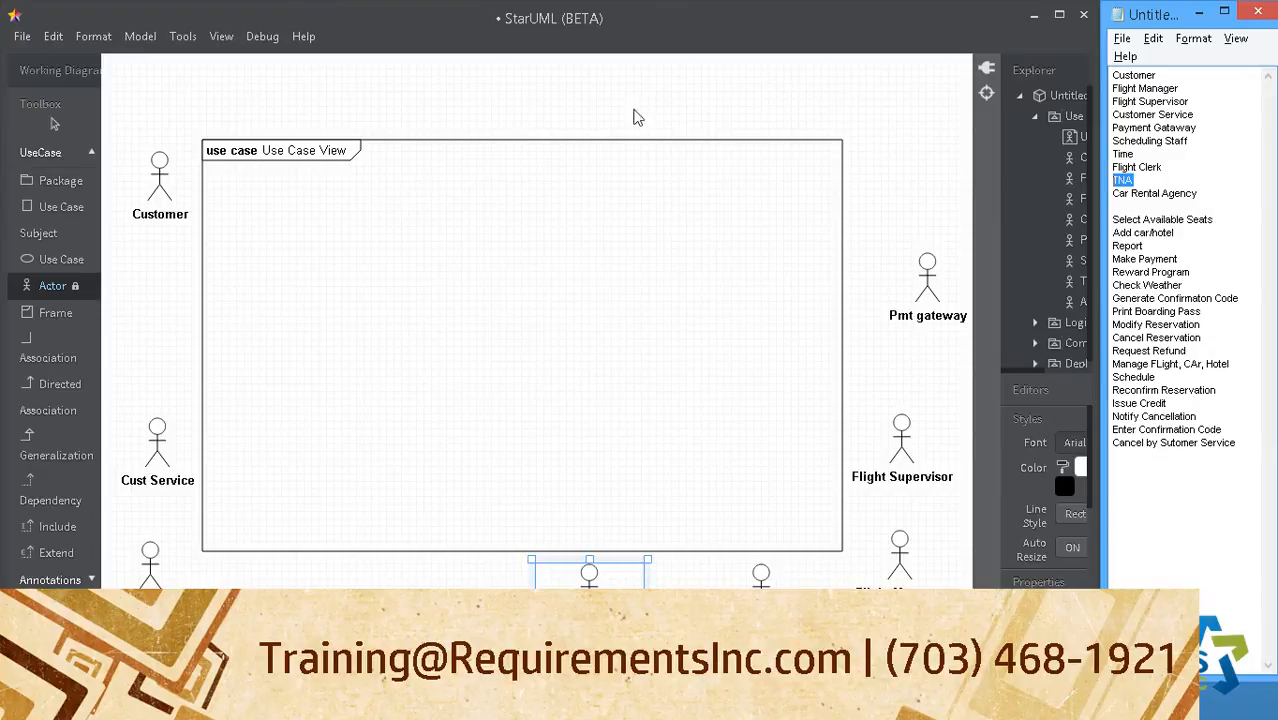
mouse_move(290, 150)
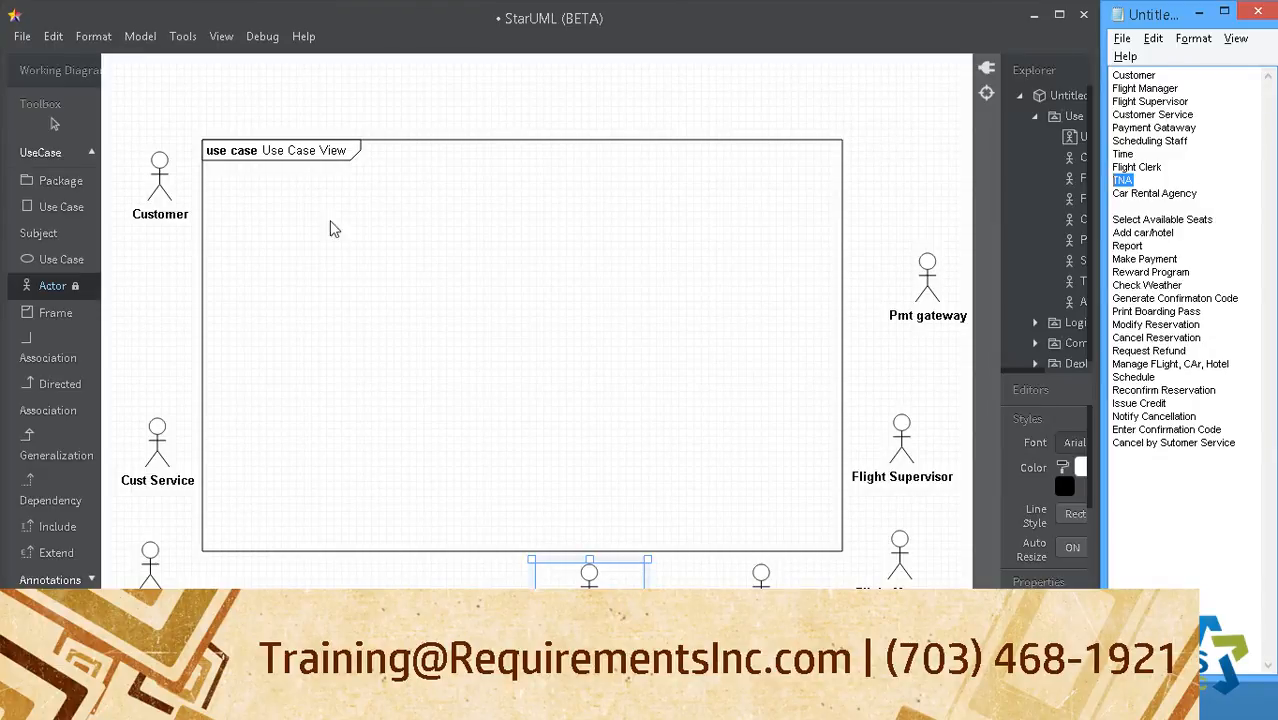
mouse_move(641, 232)
text(Flight C)
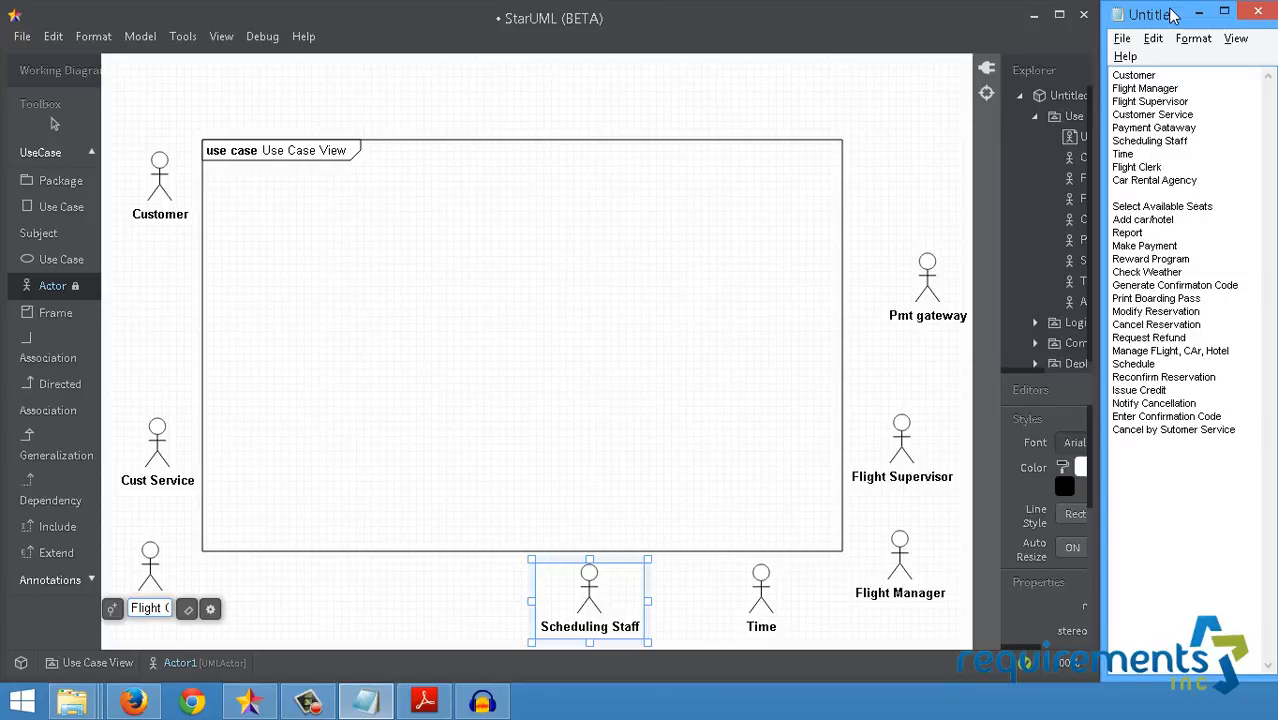
Focus the notes list of actor names to remove Car Rental Agency.
click(1155, 180)
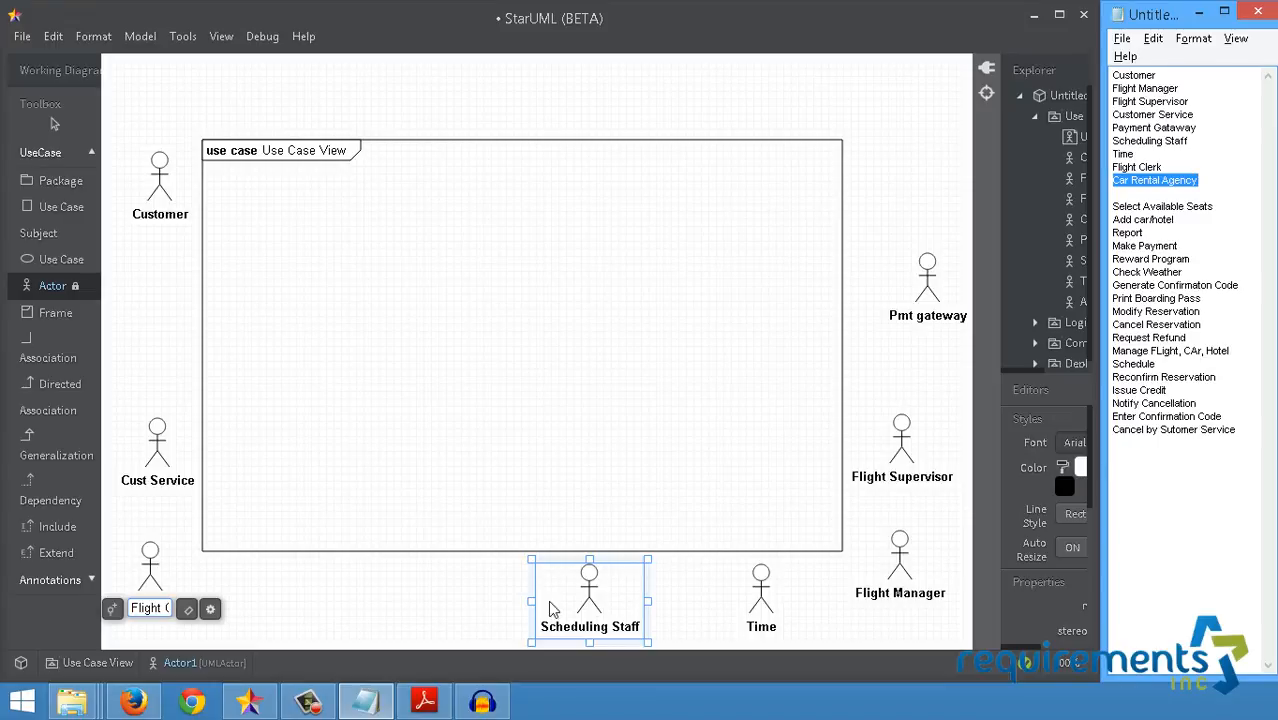
mouse_move(595, 607)
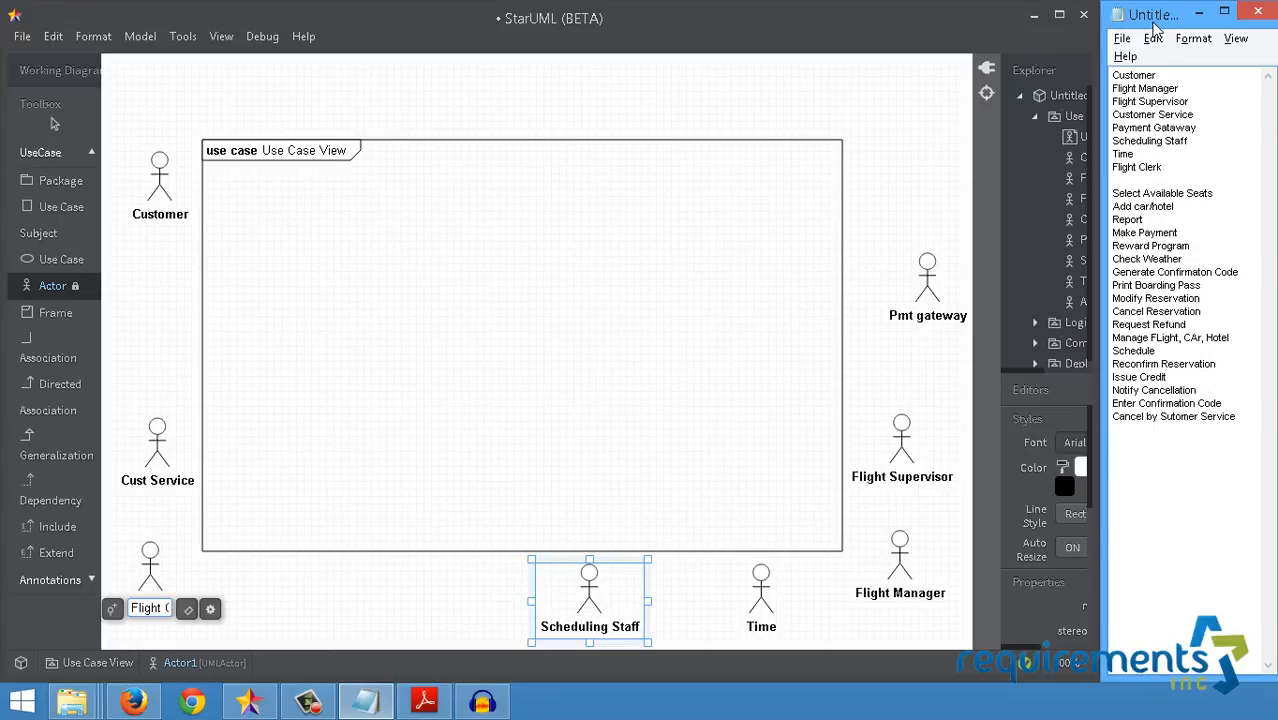
mouse_move(52, 291)
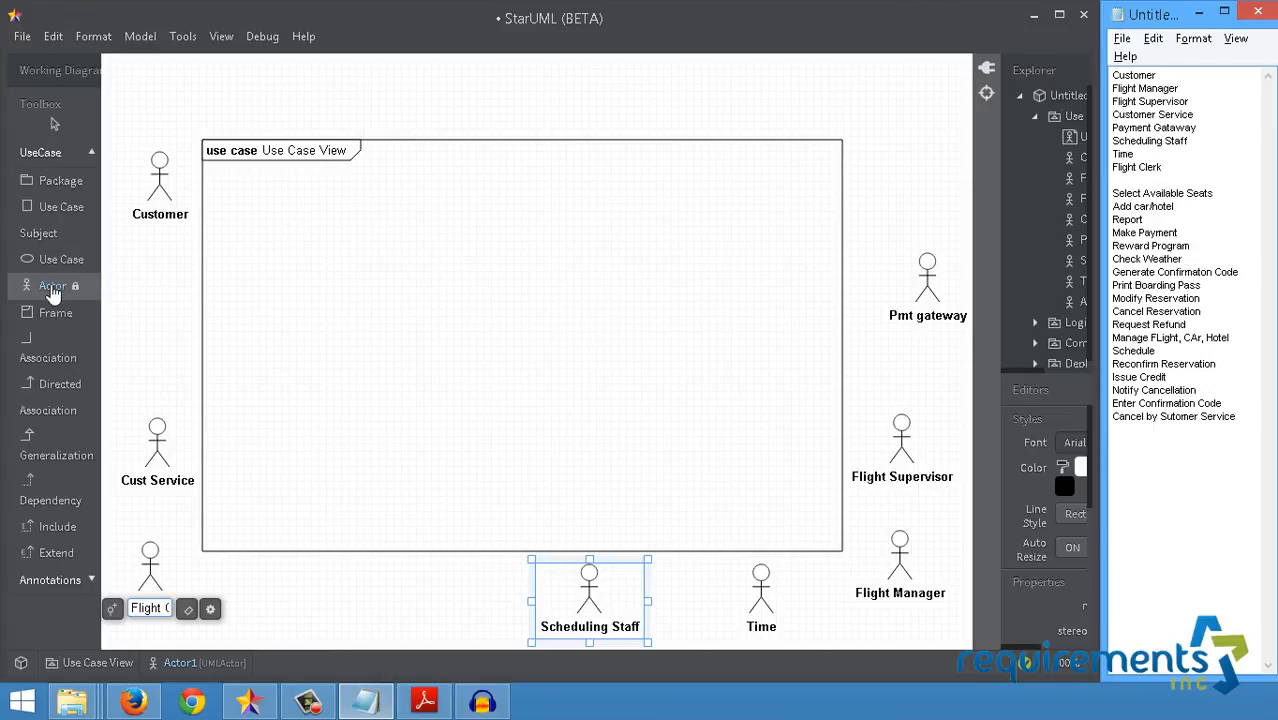